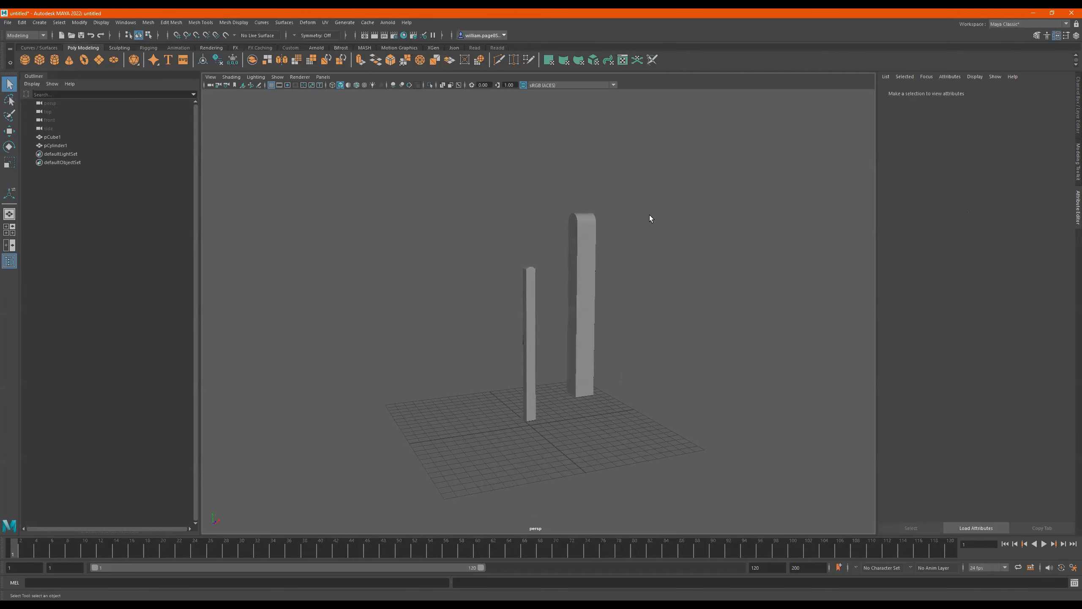
# Select pCylinder1 in the Outliner and bring up the File menu
pyautogui.click(583, 311)
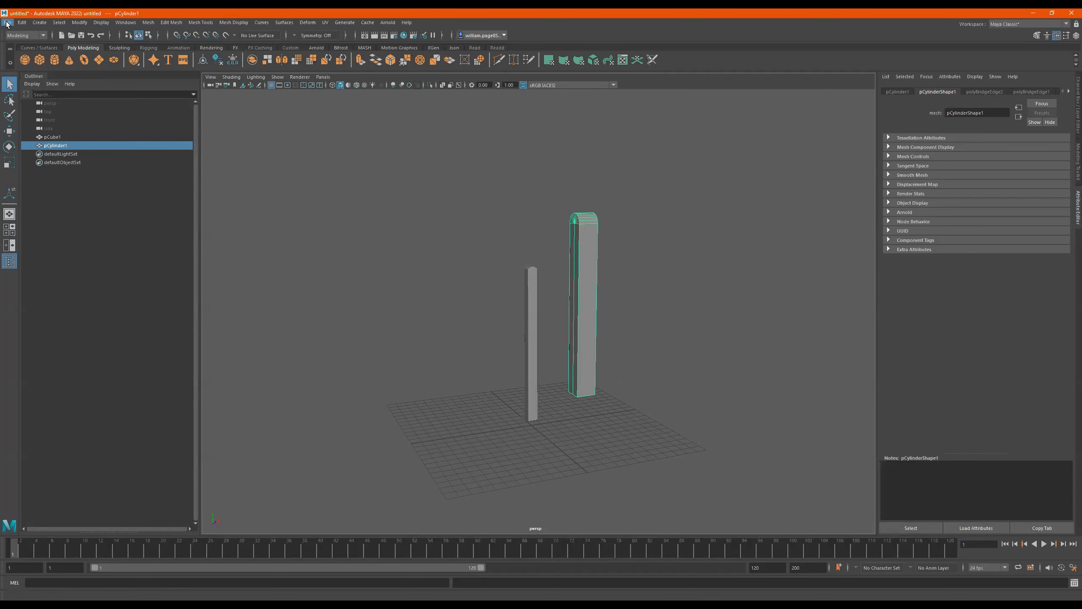
pyautogui.click(7, 22)
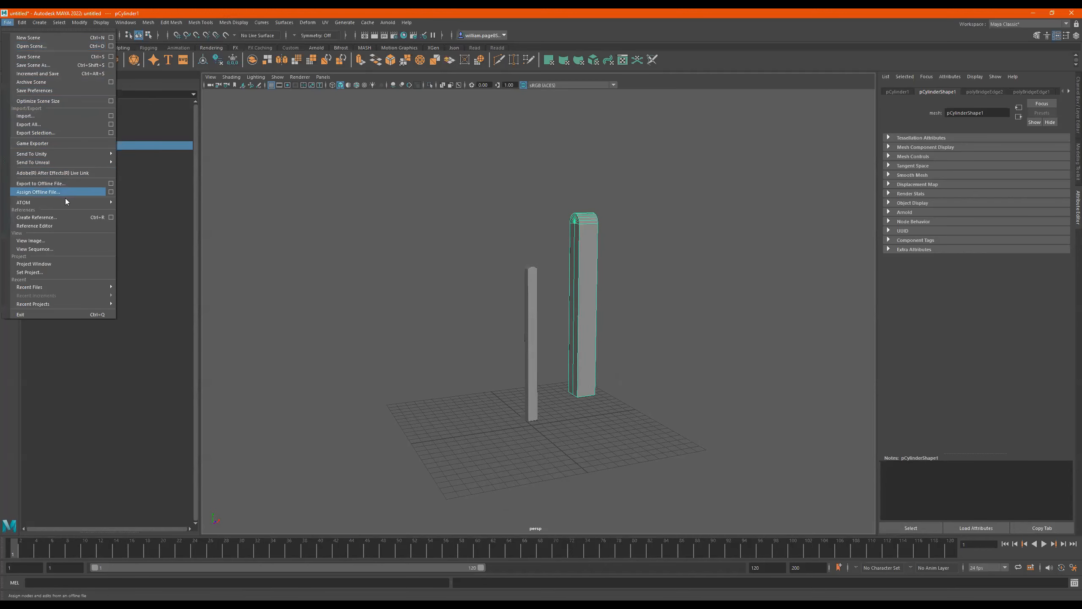
pyautogui.moveTo(35, 225)
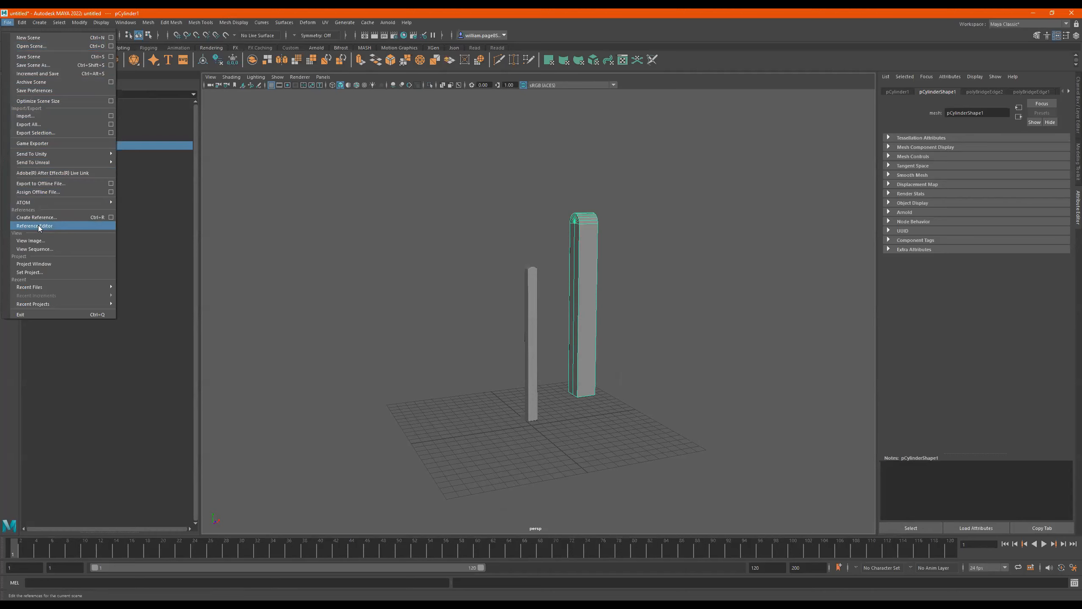
pyautogui.moveTo(33, 272)
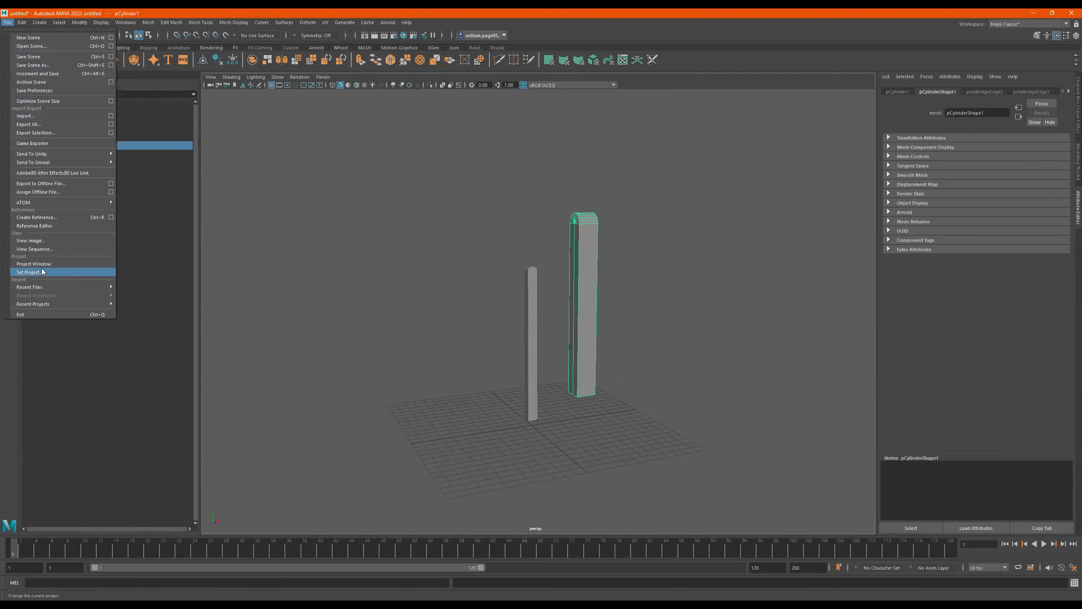
pyautogui.moveTo(33, 264)
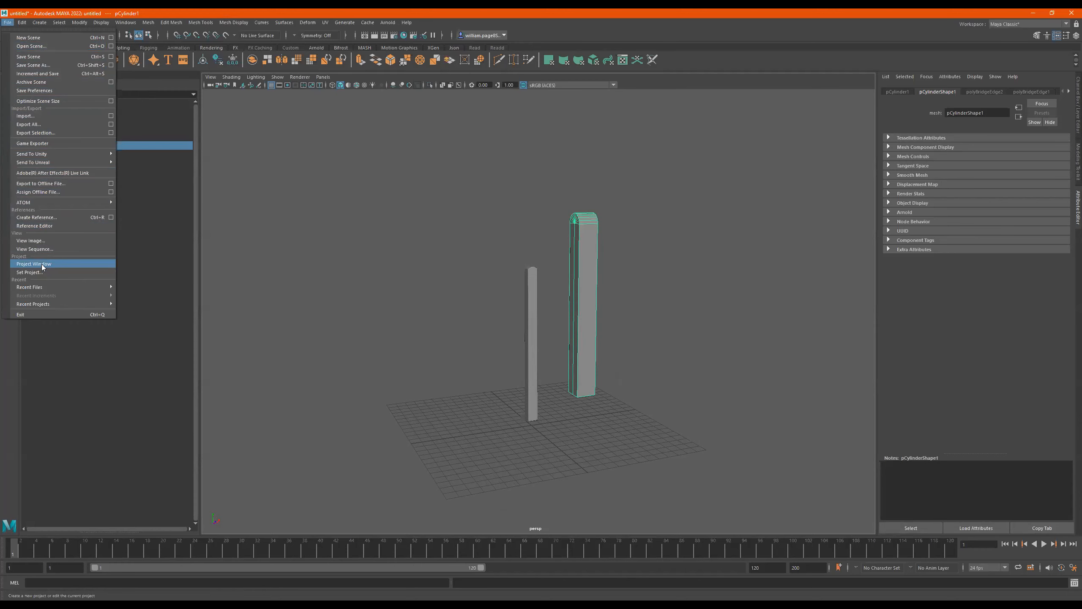
# Open the Project Window and start a new project named New_Project
pyautogui.click(32, 264)
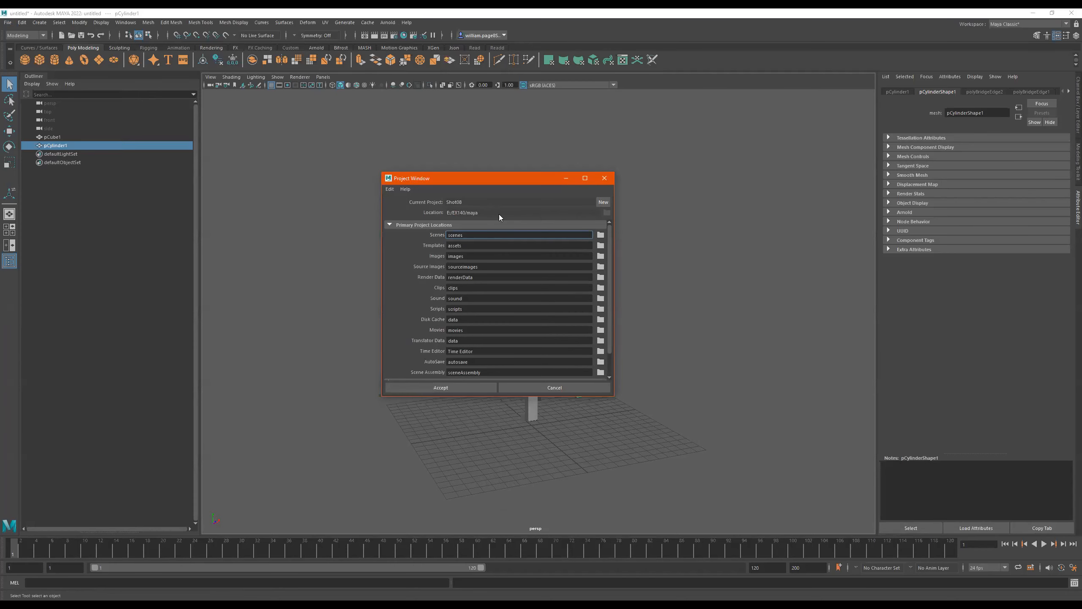
pyautogui.click(602, 202)
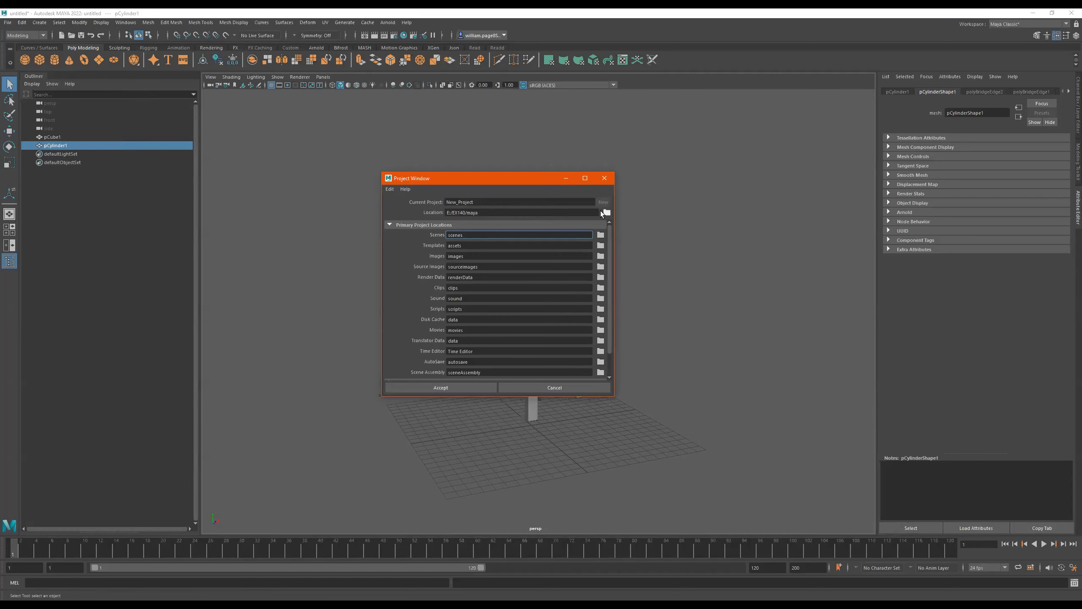
# Browse to the Desktop, create a folder named 3d_anim_CLASS, and enter it
pyautogui.click(606, 212)
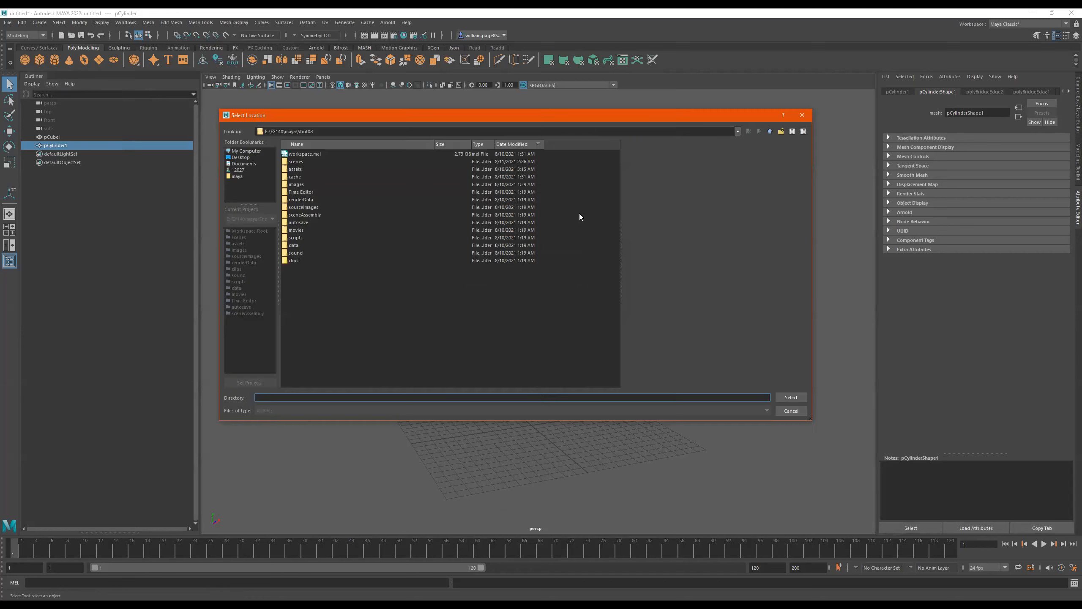
pyautogui.click(240, 157)
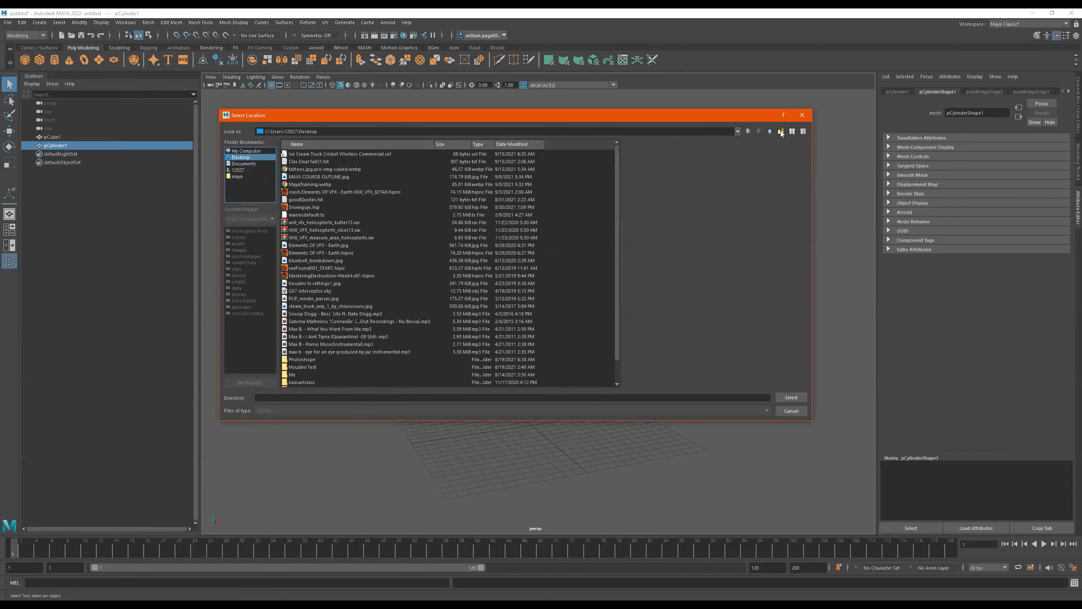
pyautogui.click(781, 131)
pyautogui.write('Clas')
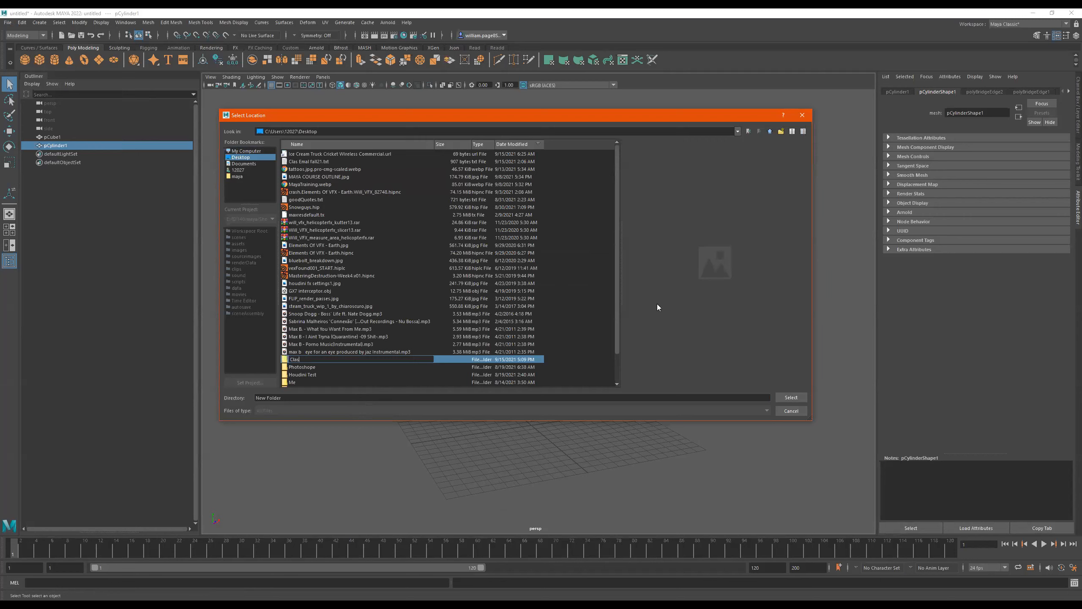
pyautogui.write('3d')
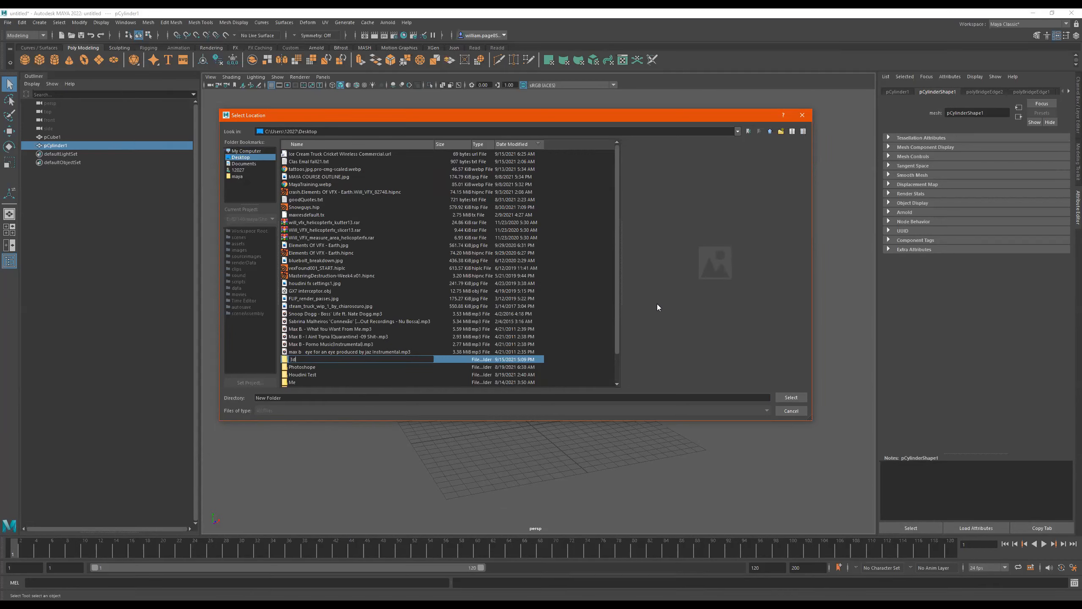
pyautogui.write('_anim_CLASS')
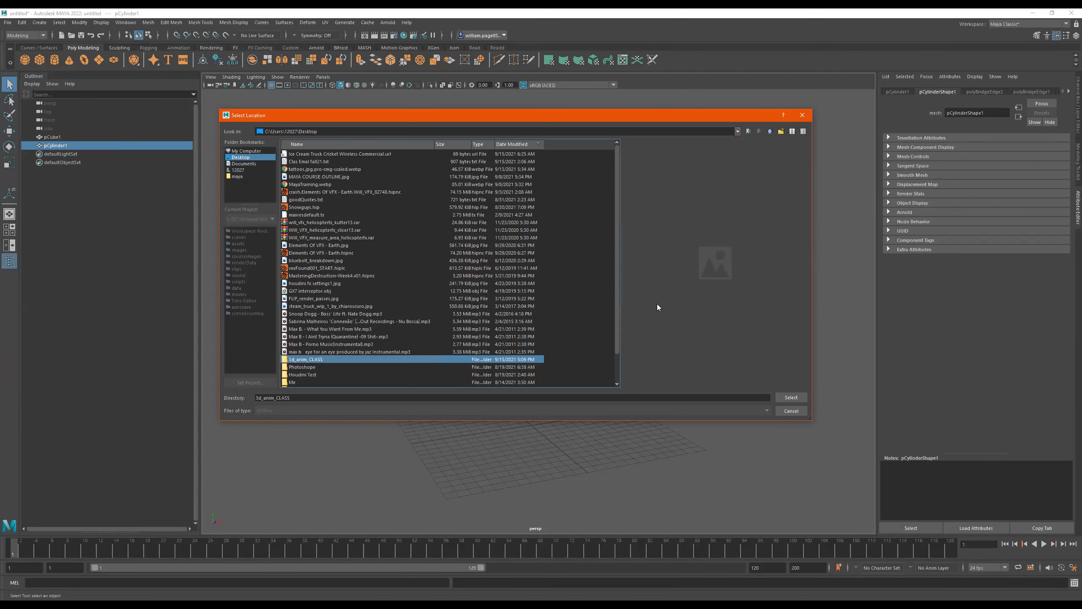
pyautogui.doubleClick(305, 359)
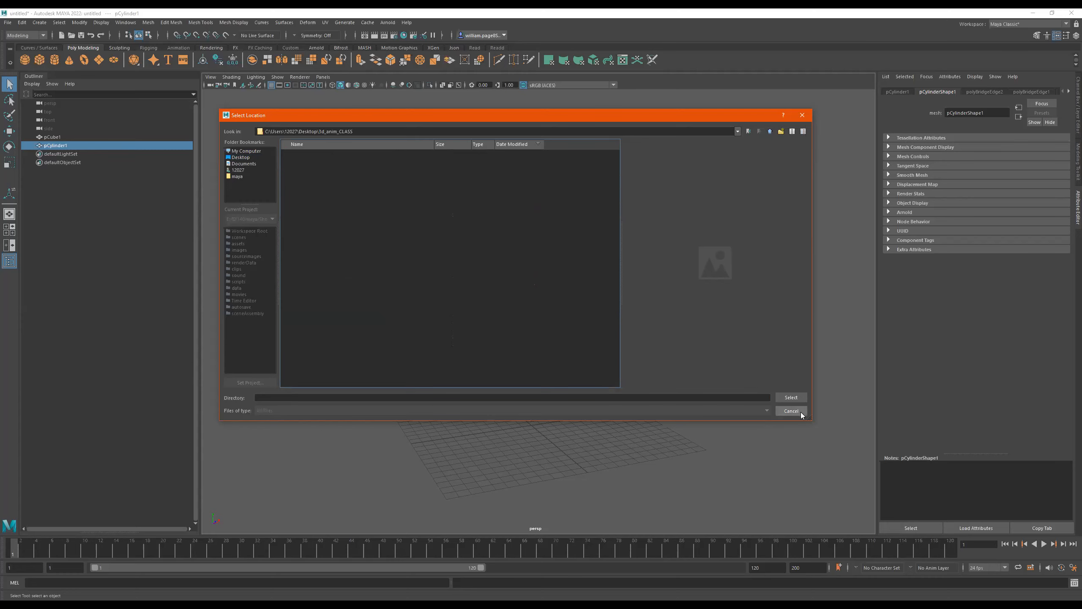
# Use 3d_anim_CLASS as location, name the project New_class Project, and accept
pyautogui.click(790, 411)
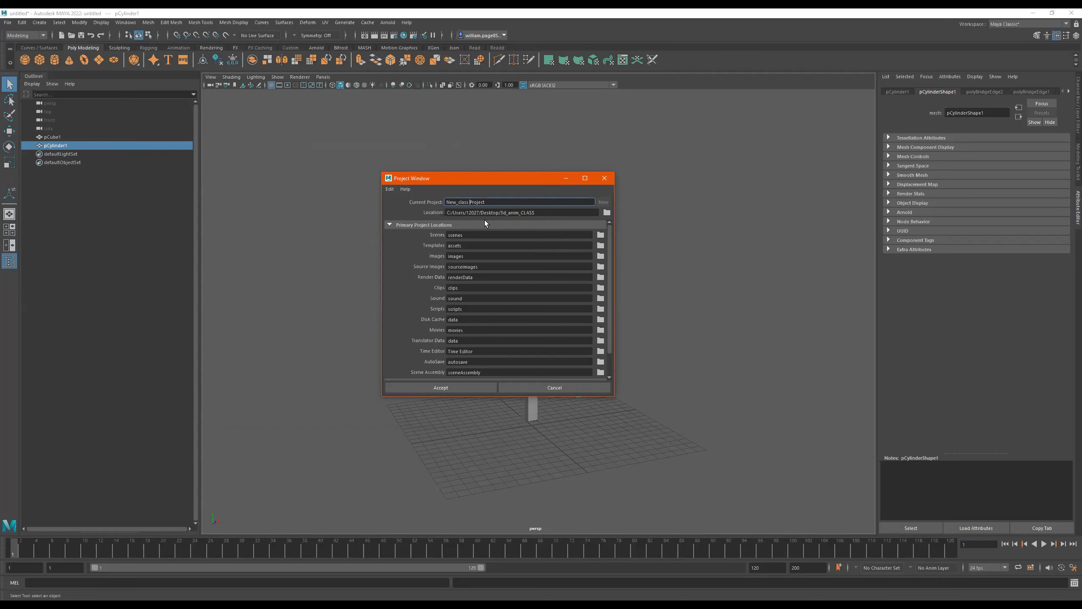
pyautogui.moveTo(449, 449)
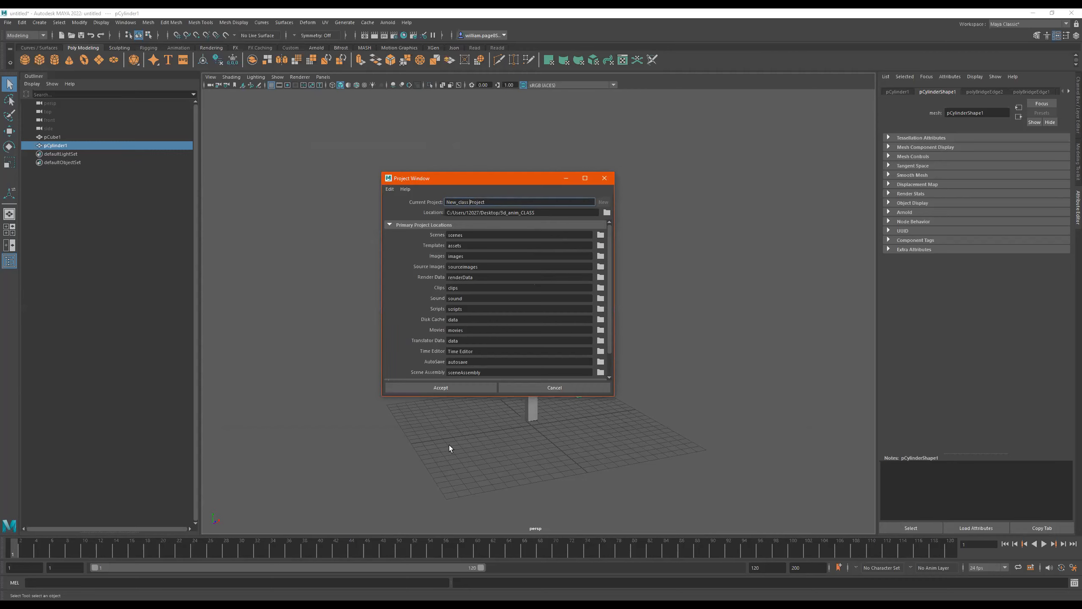
pyautogui.click(439, 387)
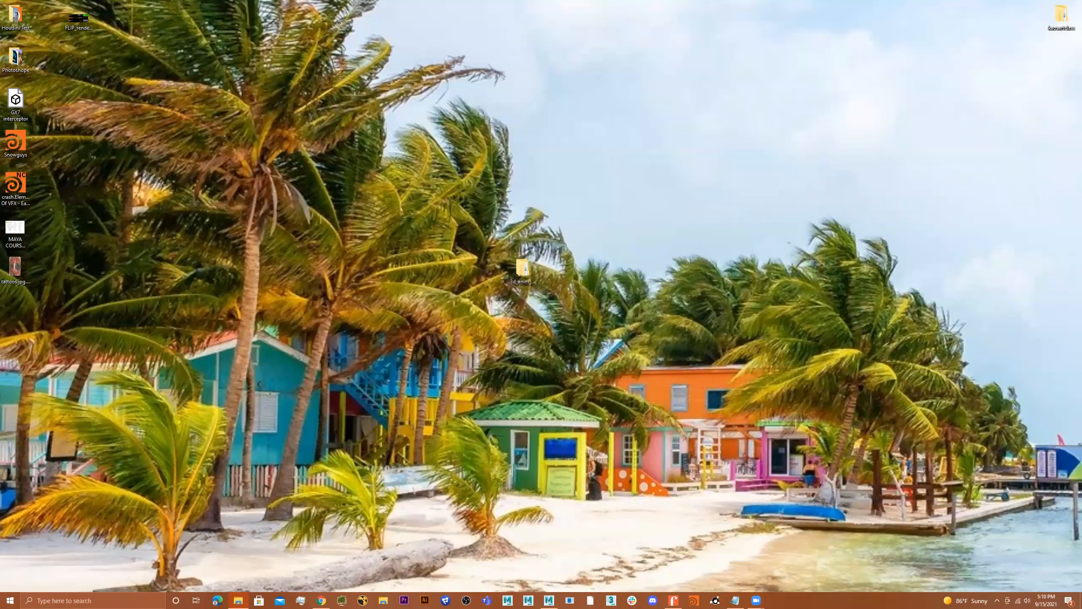
# Open 3d_anim_CLASS, then New_class Project, to view its generated subfolders
pyautogui.doubleClick(524, 267)
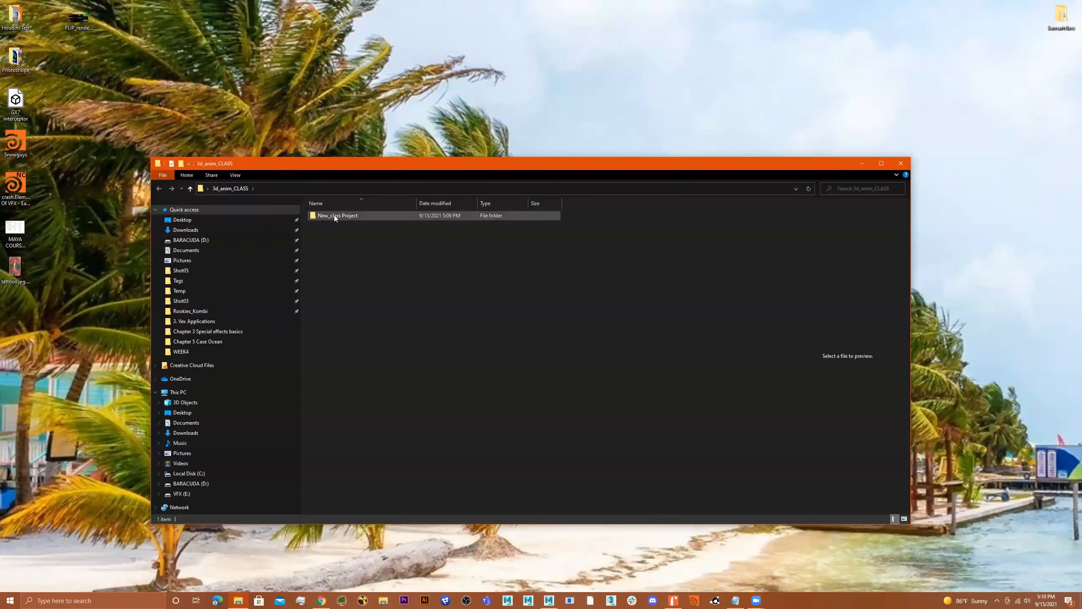
pyautogui.doubleClick(338, 215)
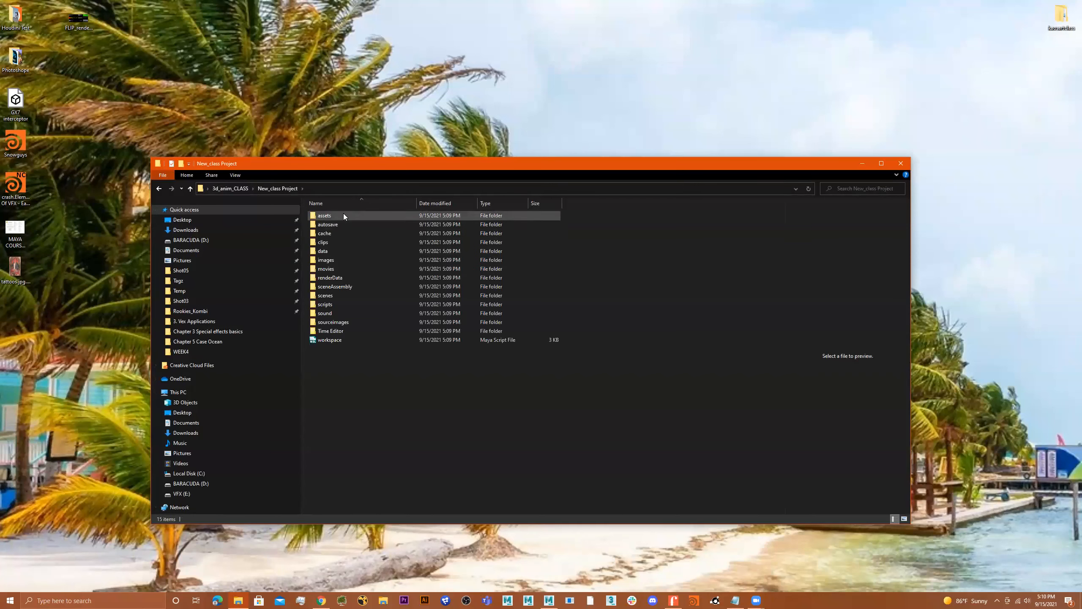
pyautogui.click(333, 321)
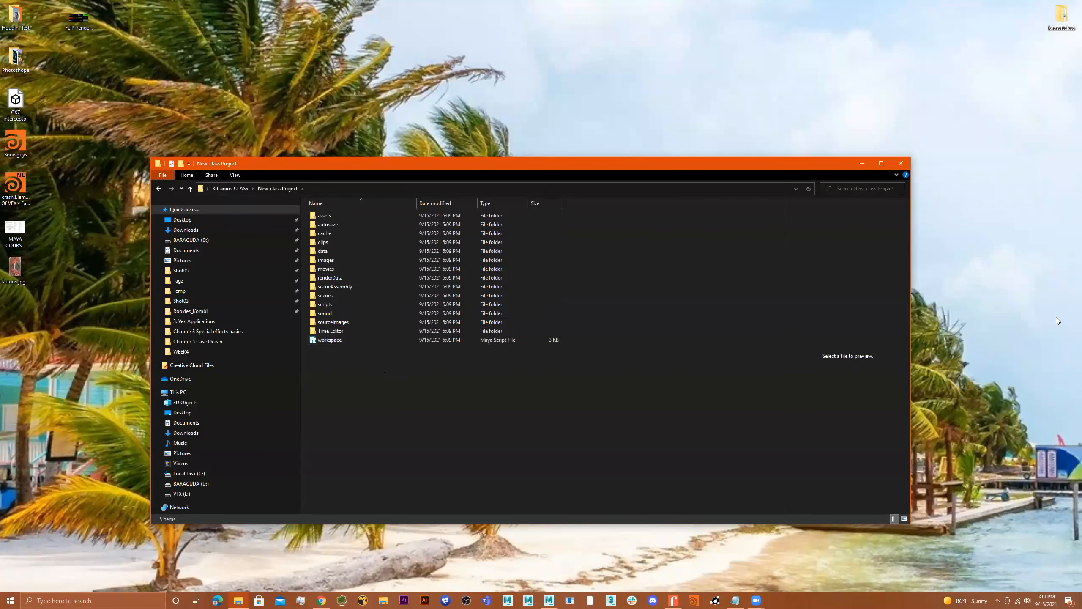
pyautogui.moveTo(366, 399)
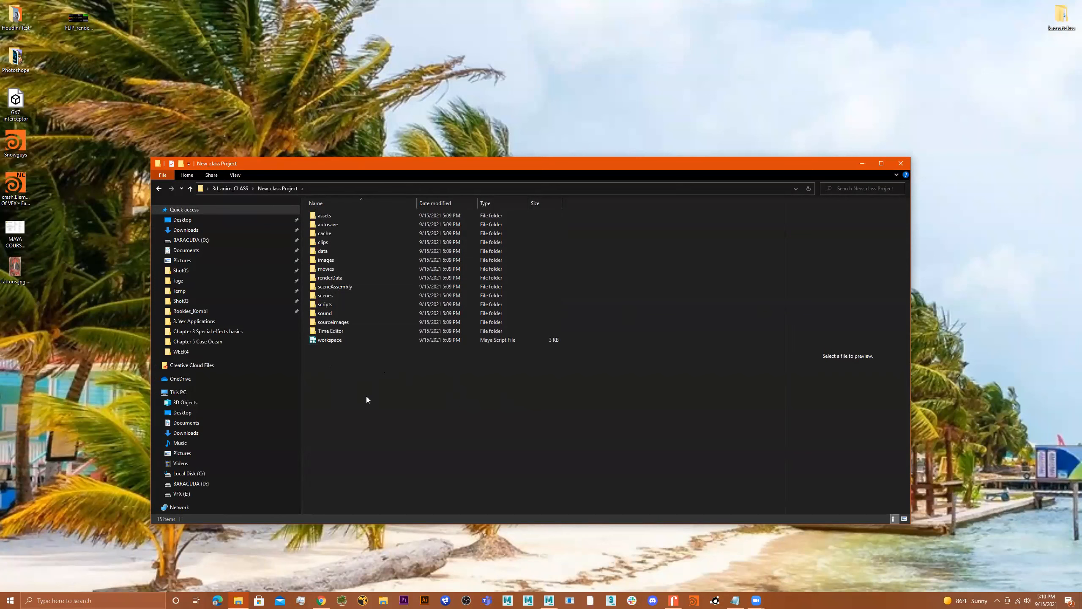
pyautogui.moveTo(338, 390)
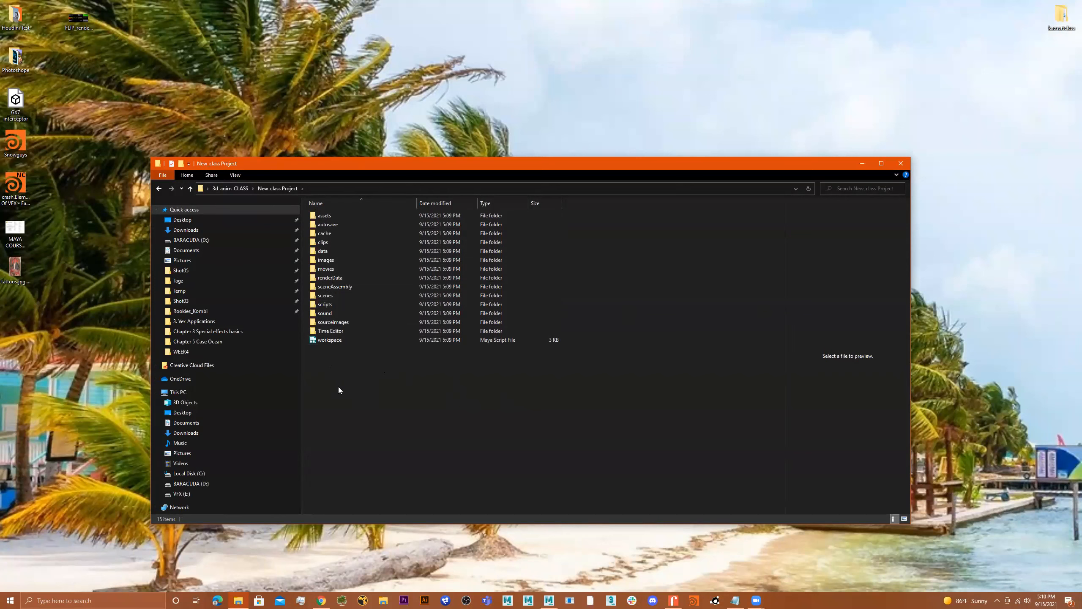
# Create a new folder named 'refrence' inside the New_class Project folder
pyautogui.rightClick(338, 389)
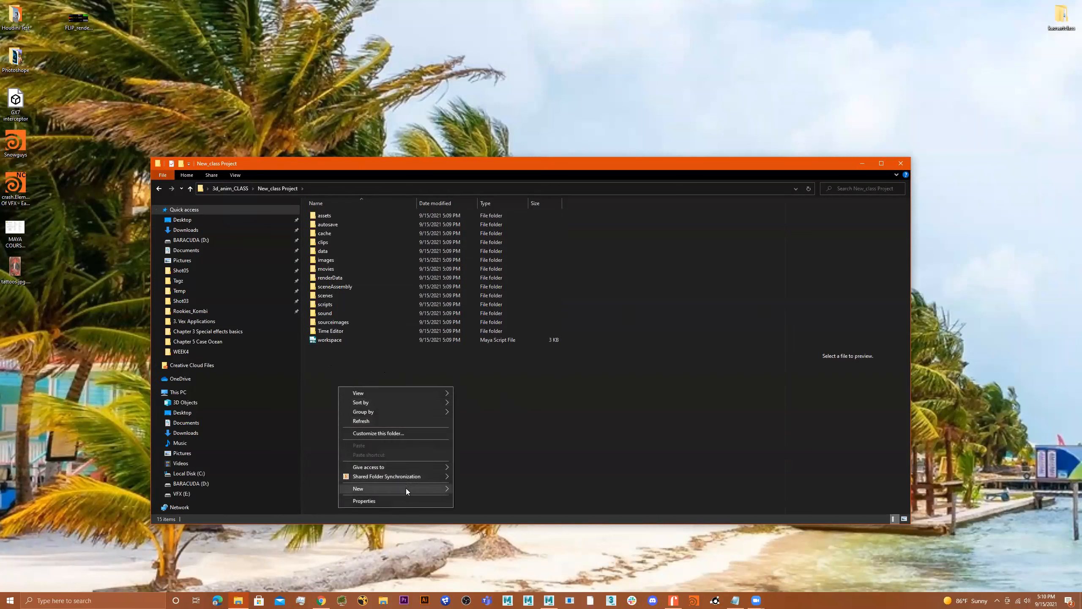
pyautogui.click(359, 488)
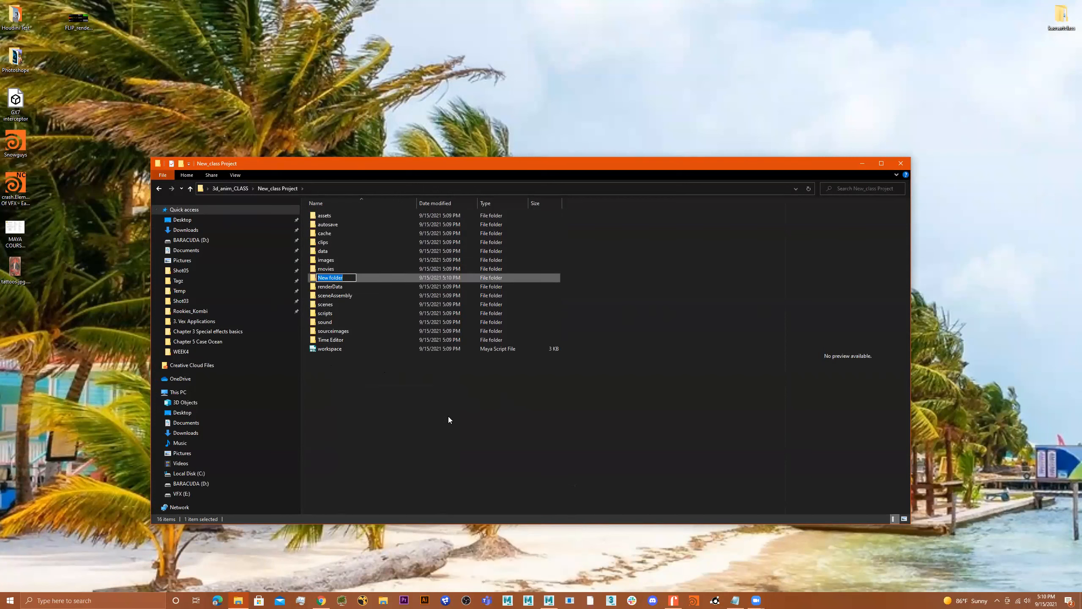
pyautogui.write('refrence')
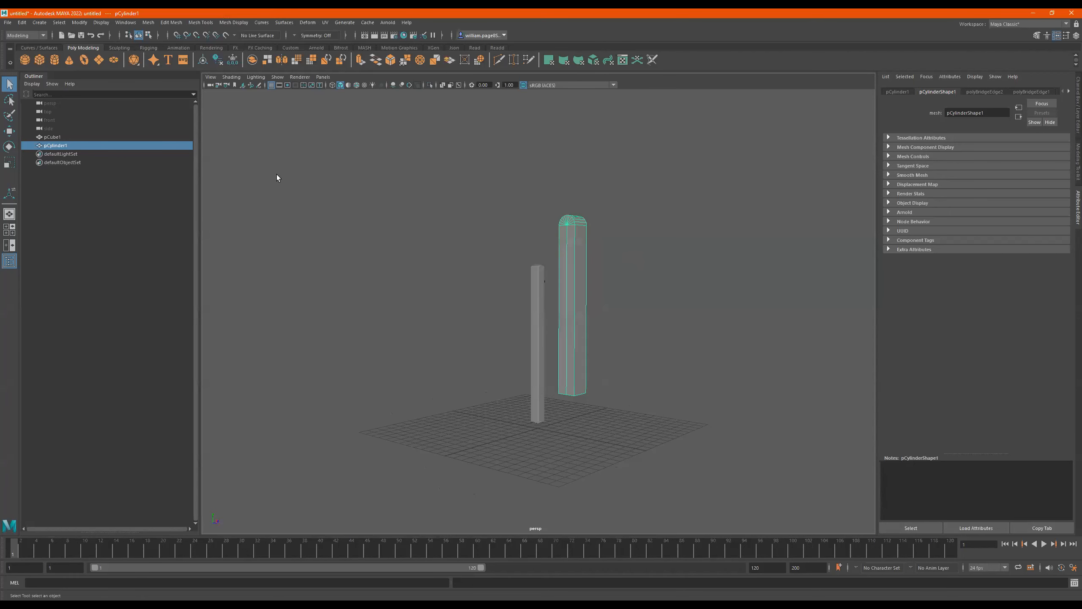
# Set New_class Project in Desktop/3d_anim_CLASS as Maya's current project
pyautogui.click(8, 22)
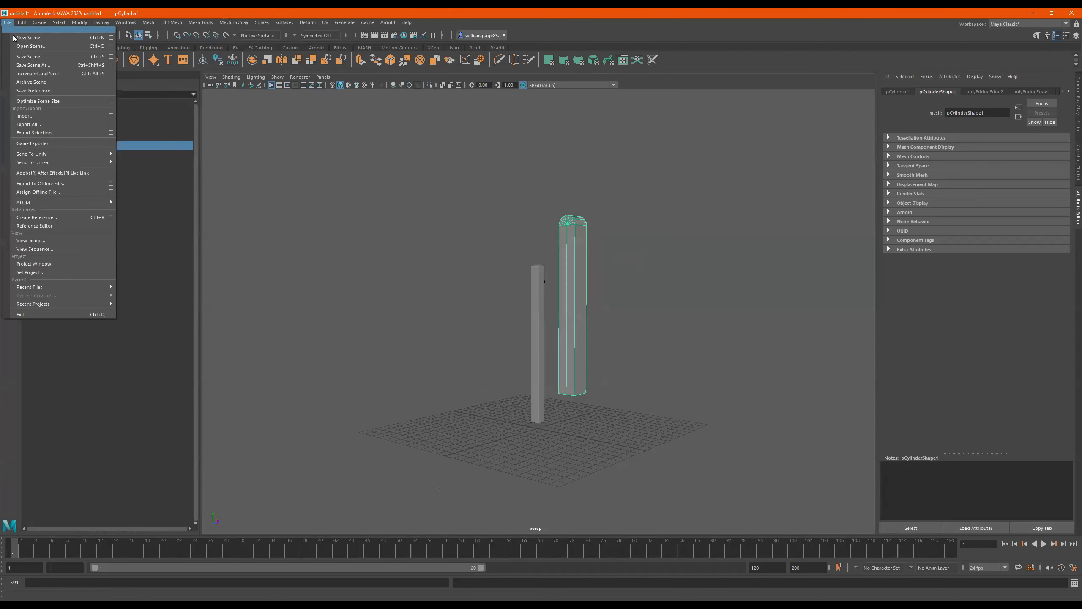
pyautogui.moveTo(27, 272)
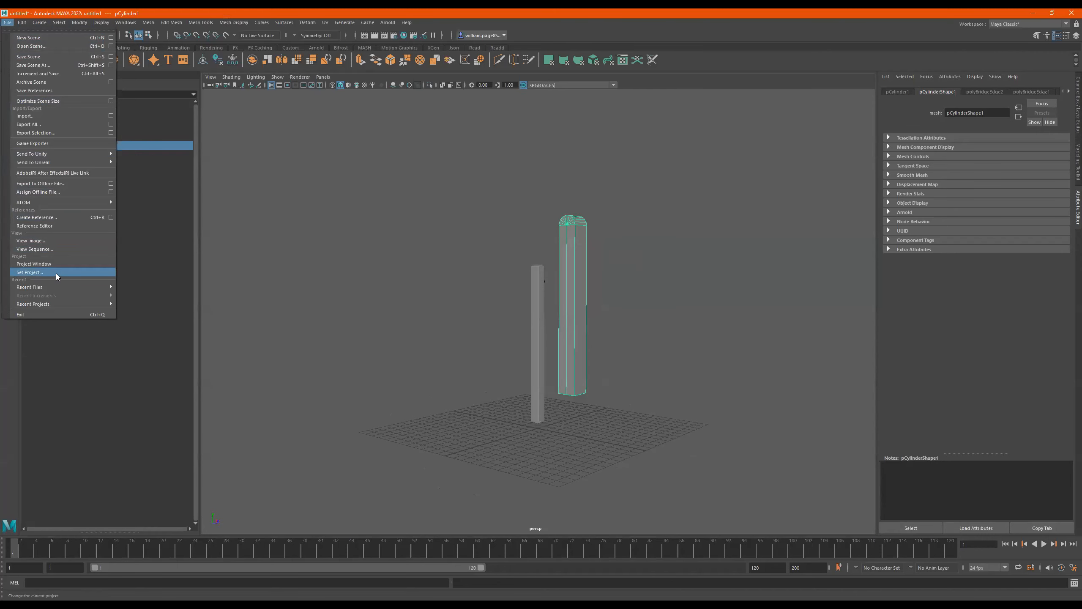
pyautogui.click(28, 272)
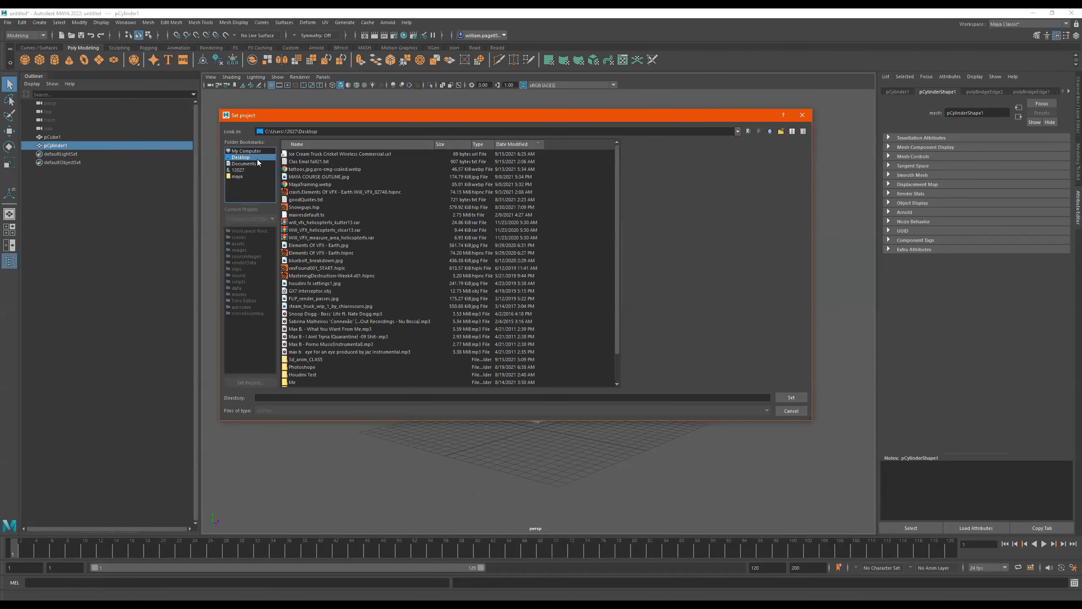
pyautogui.moveTo(660, 157)
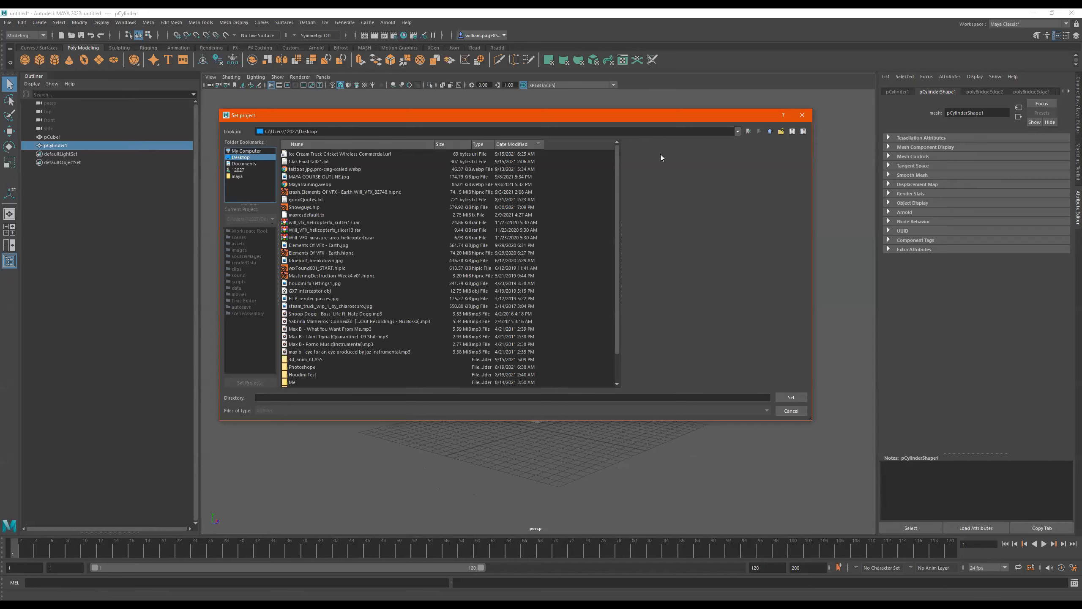
pyautogui.click(328, 230)
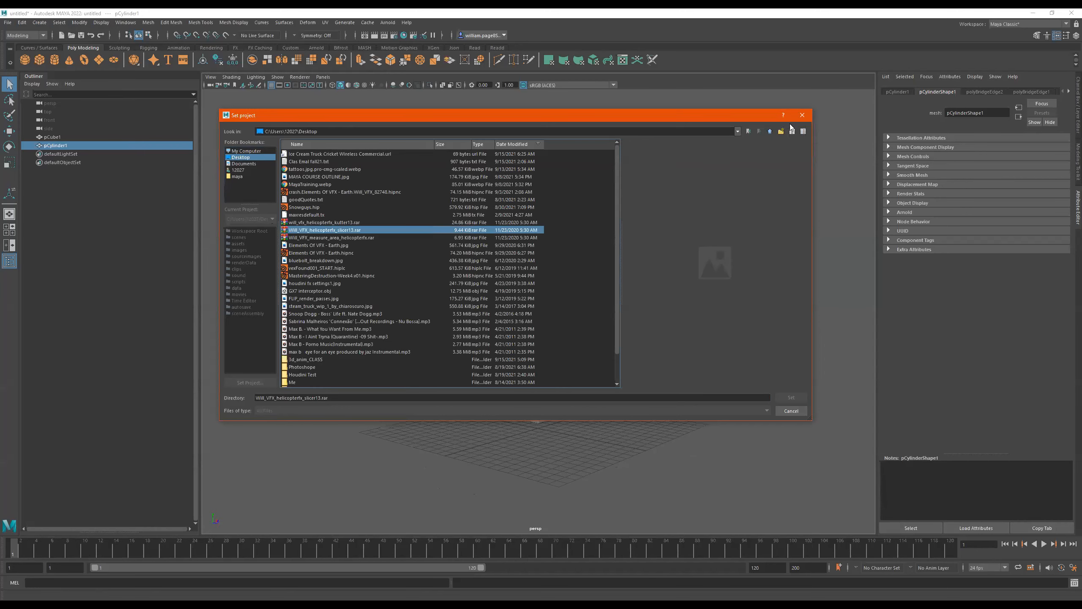
pyautogui.click(7, 22)
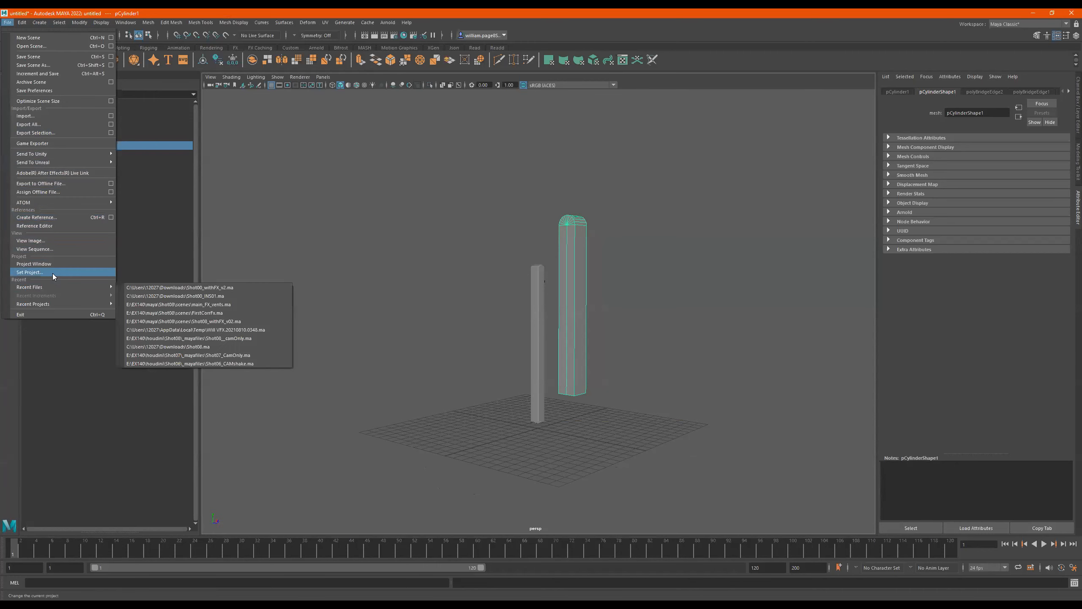
pyautogui.click(29, 272)
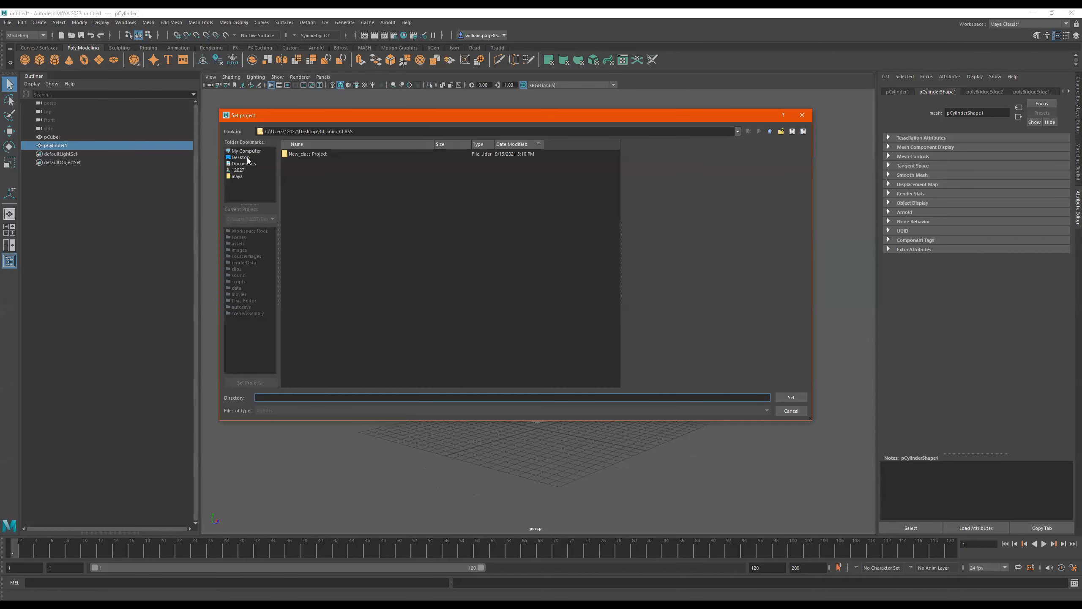
pyautogui.click(307, 153)
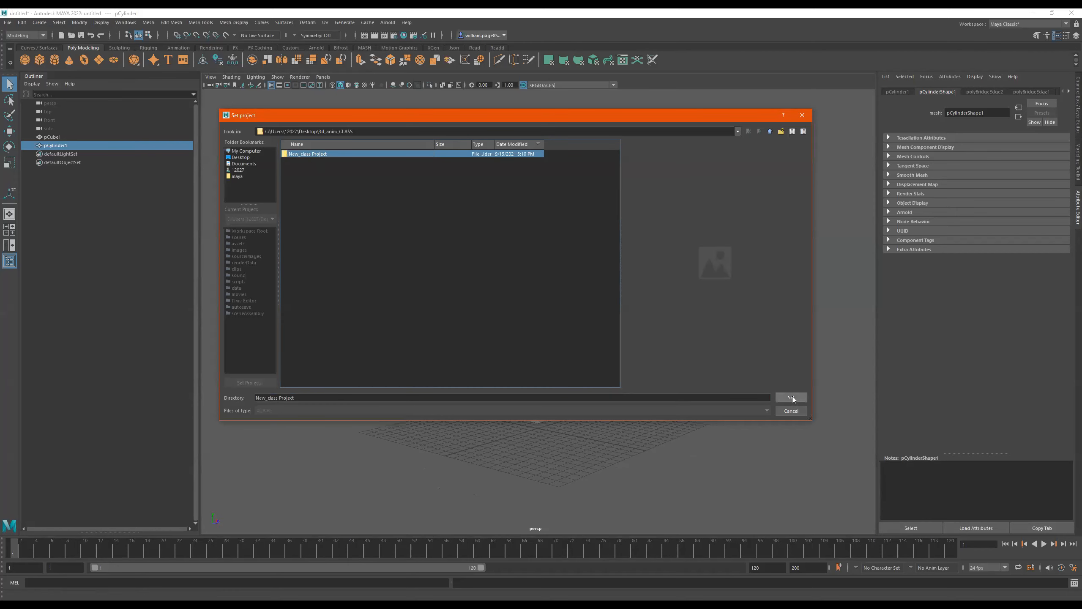
pyautogui.click(790, 397)
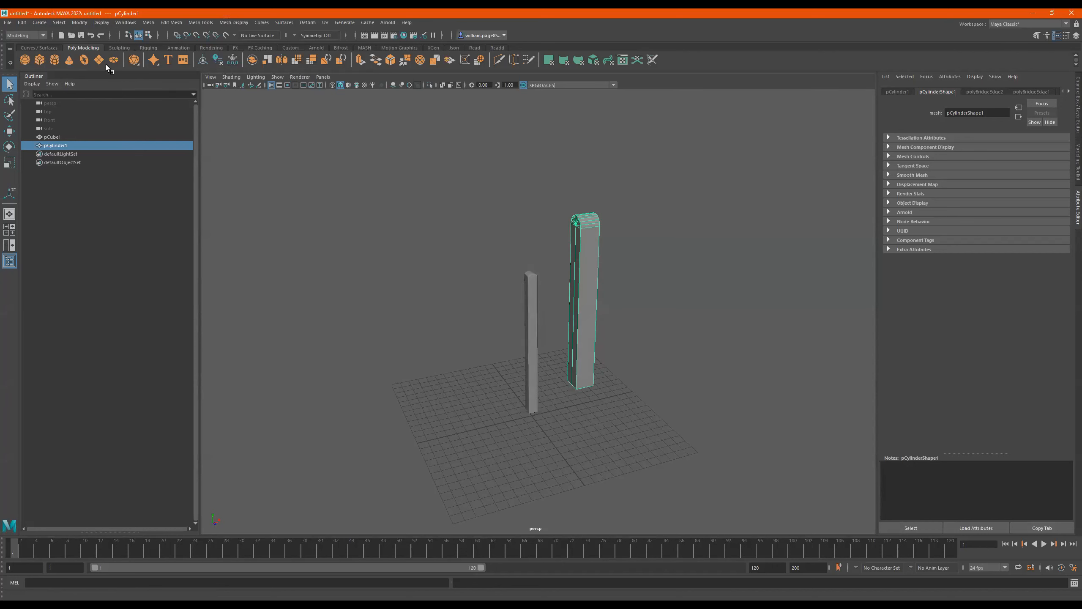
# Save the scene under the file name tables_01 in the scenes folder
pyautogui.click(8, 22)
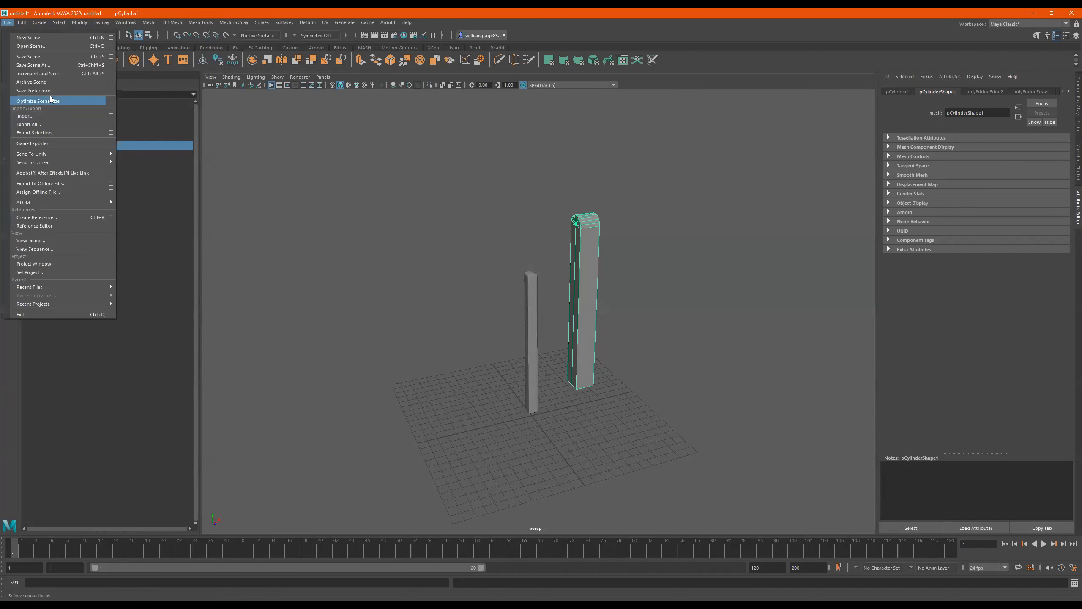
pyautogui.moveTo(31, 65)
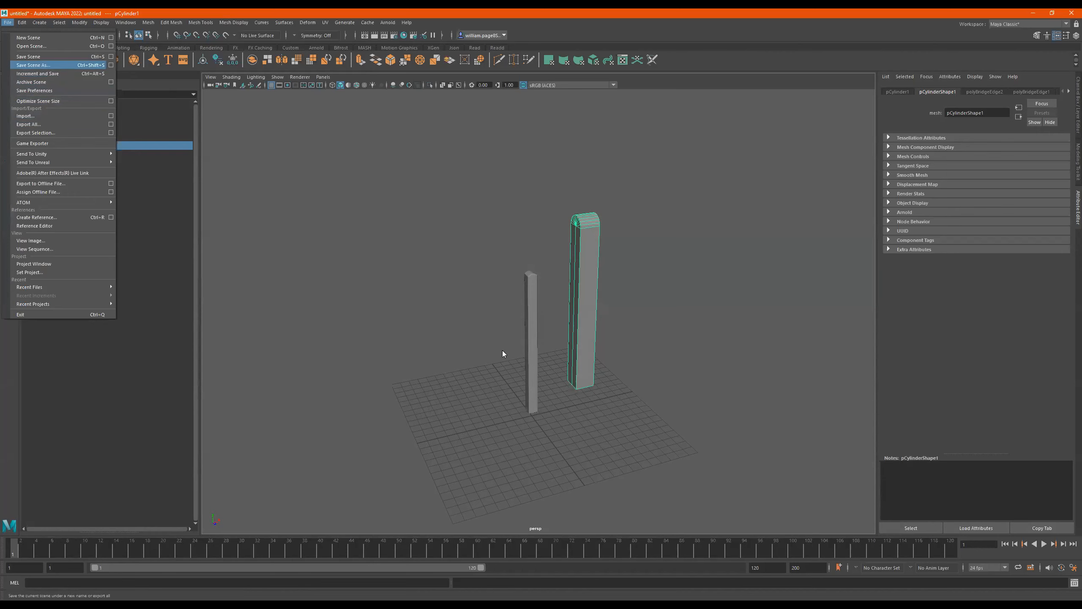
pyautogui.click(31, 65)
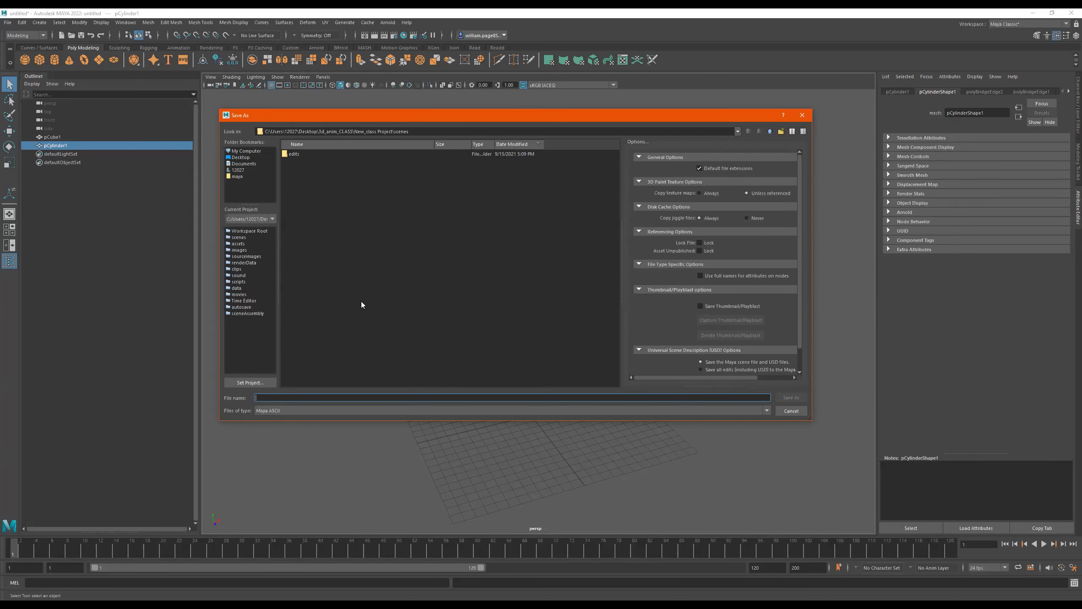
pyautogui.moveTo(353, 398)
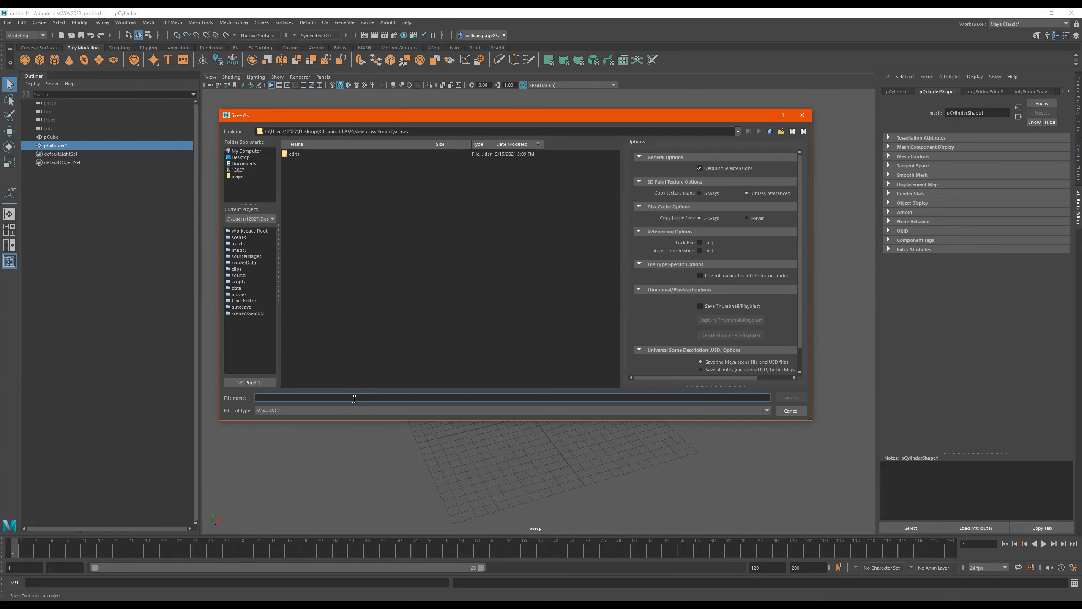
pyautogui.write('tables_')
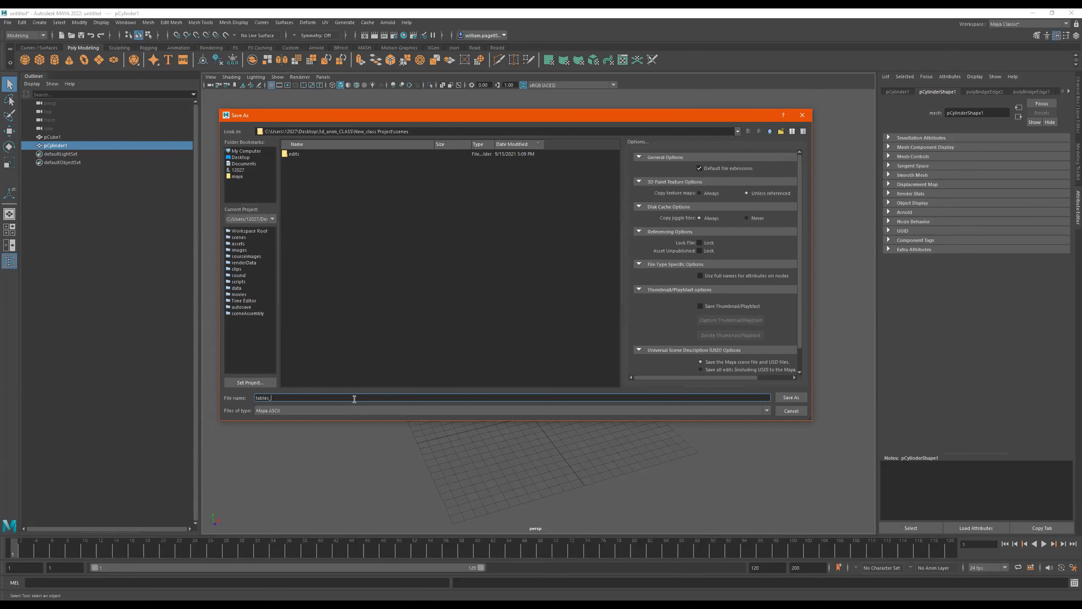
pyautogui.write('01')
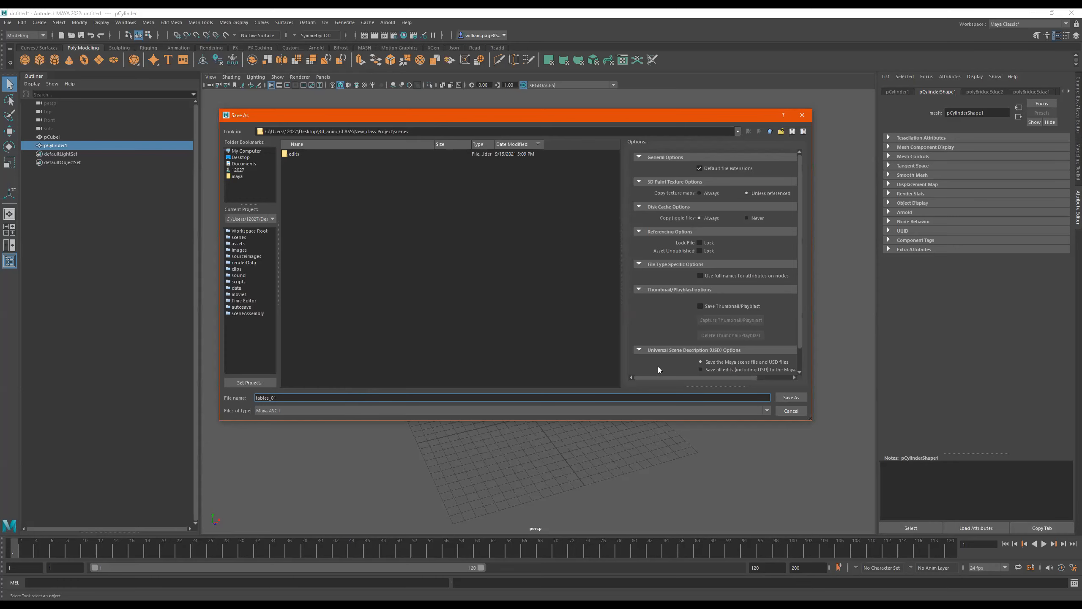
pyautogui.click(790, 397)
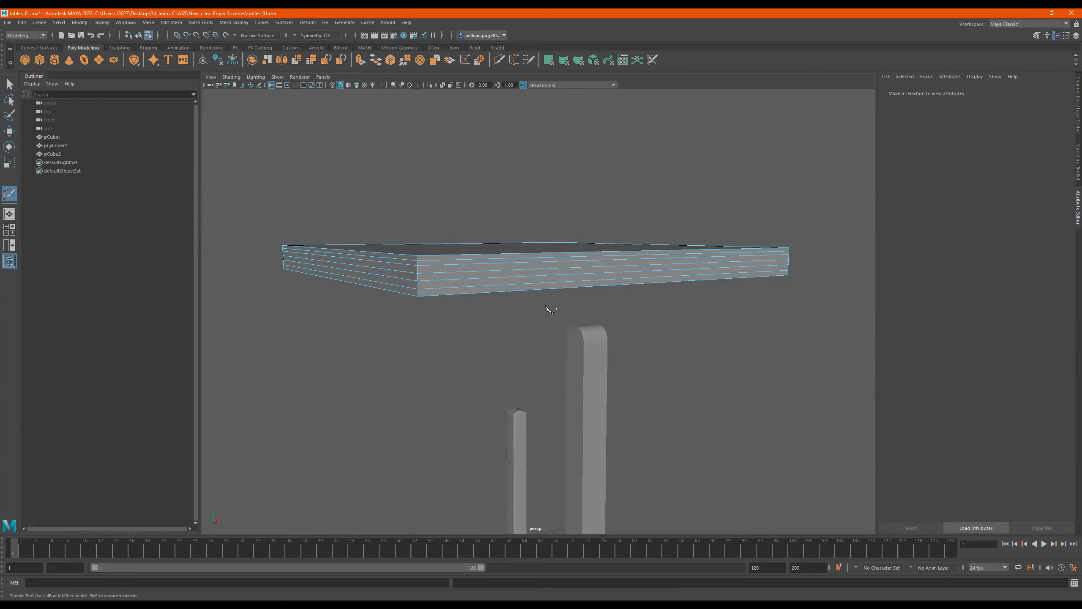
# Finish inserting edge loops on the slab and select two of its lower loops
pyautogui.click(9, 83)
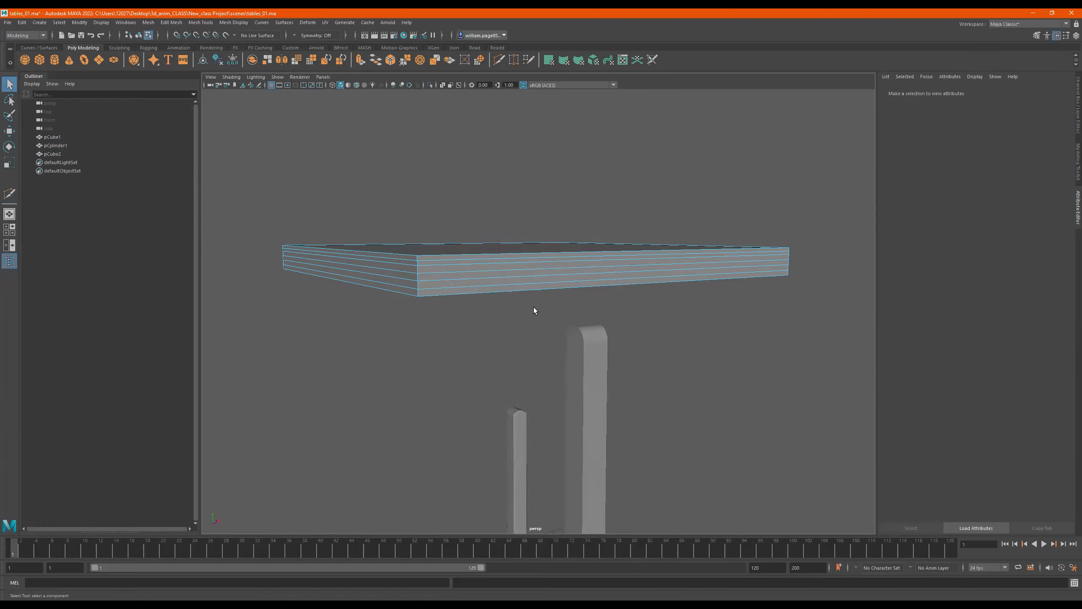
pyautogui.click(439, 296)
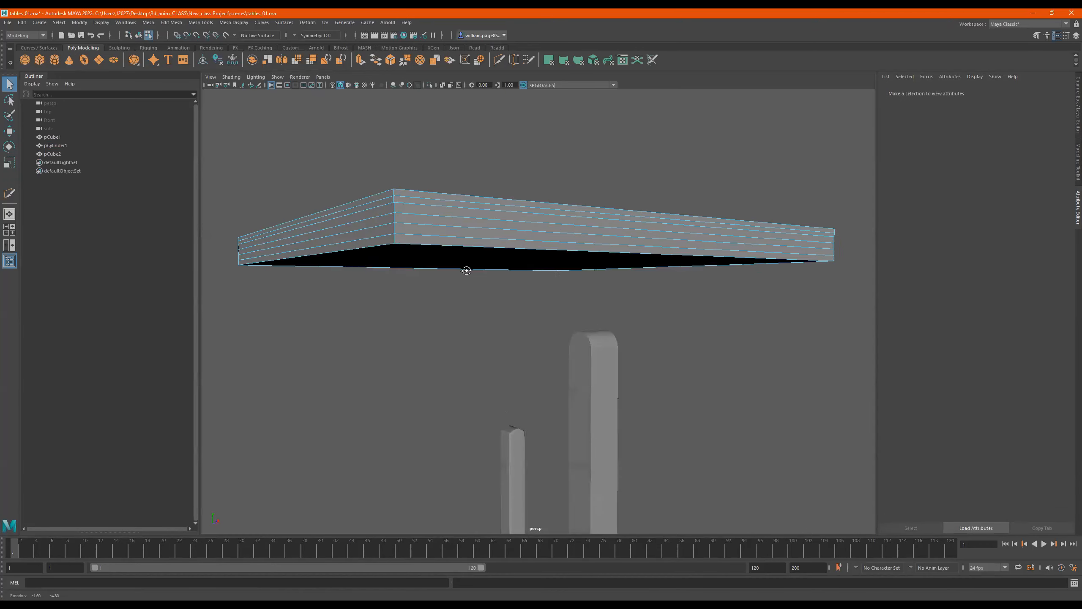
pyautogui.click(413, 245)
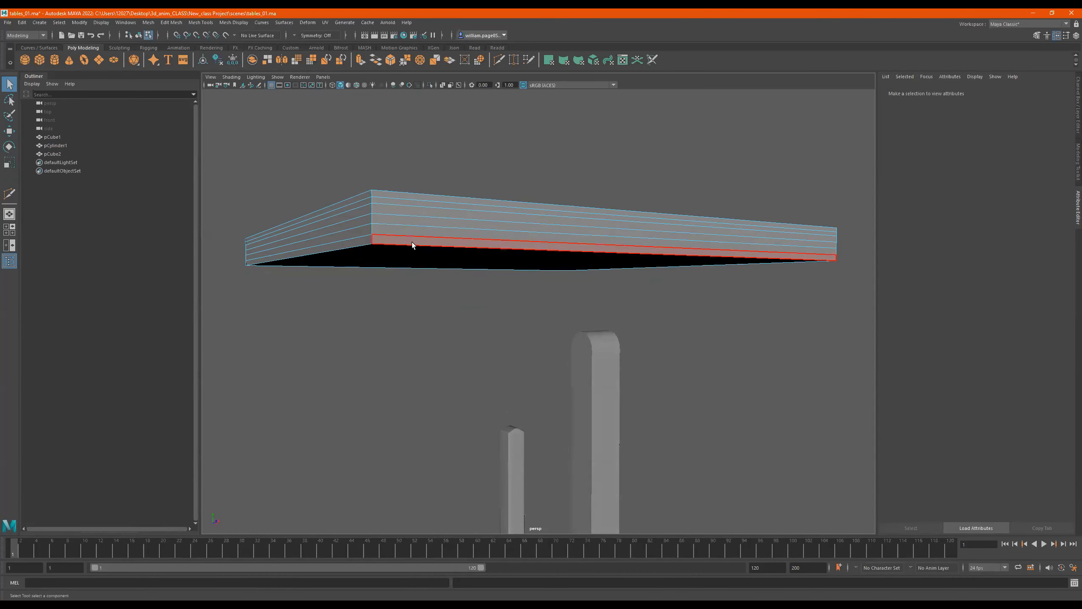
pyautogui.click(377, 241)
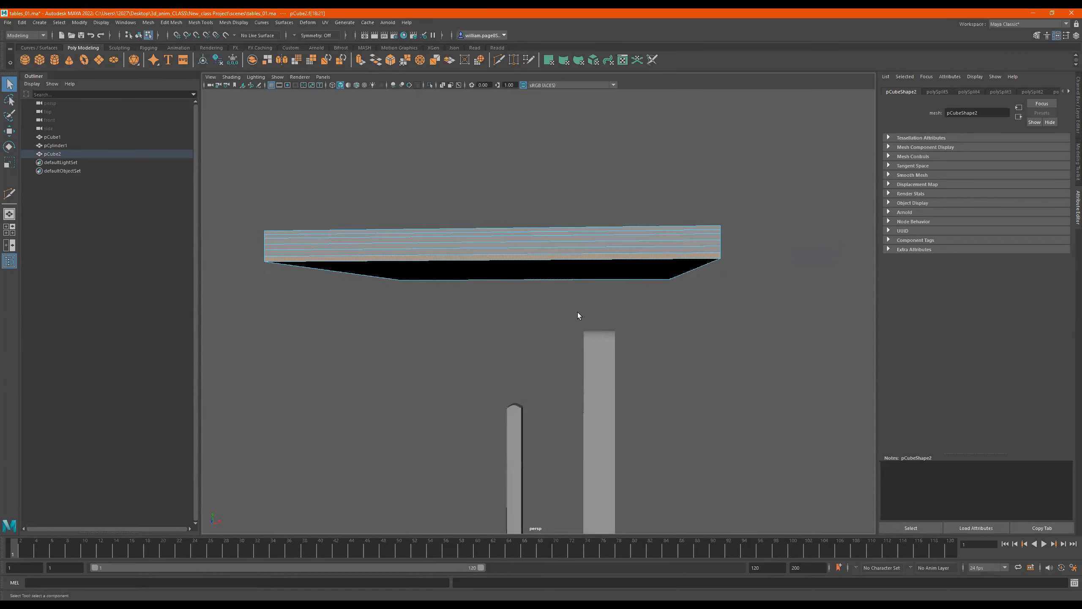
# In wireframe view, select the front and side lower edge loops for scaling
pyautogui.press('4')
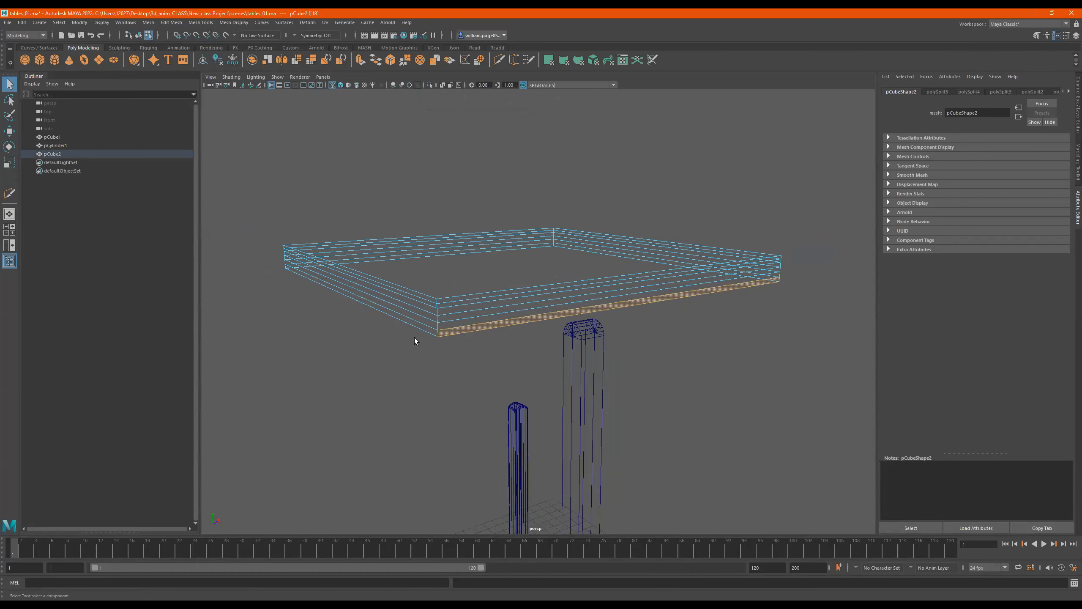
pyautogui.click(418, 330)
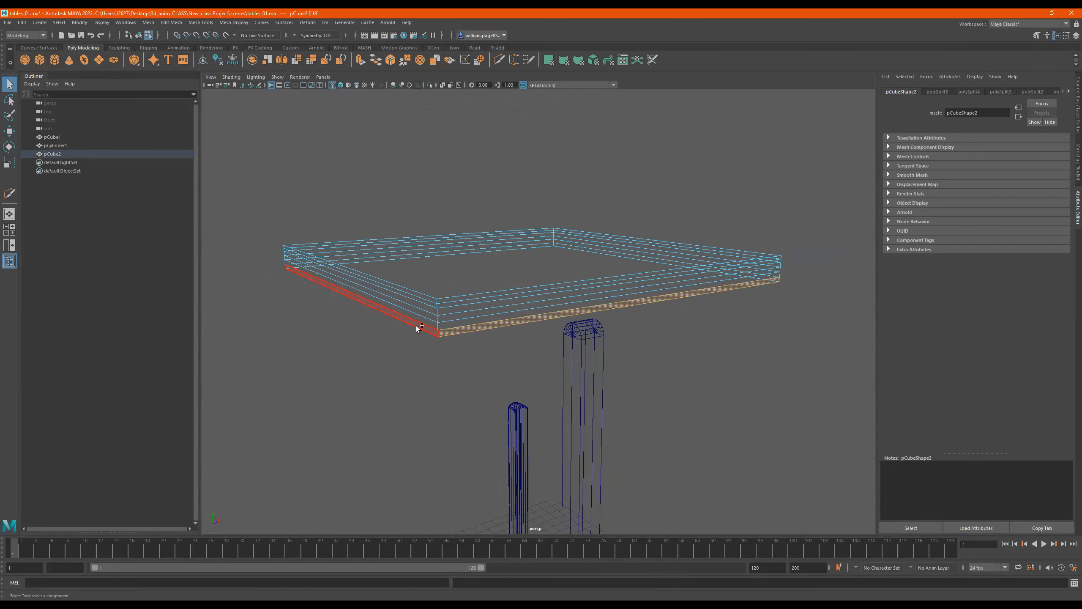
pyautogui.click(566, 378)
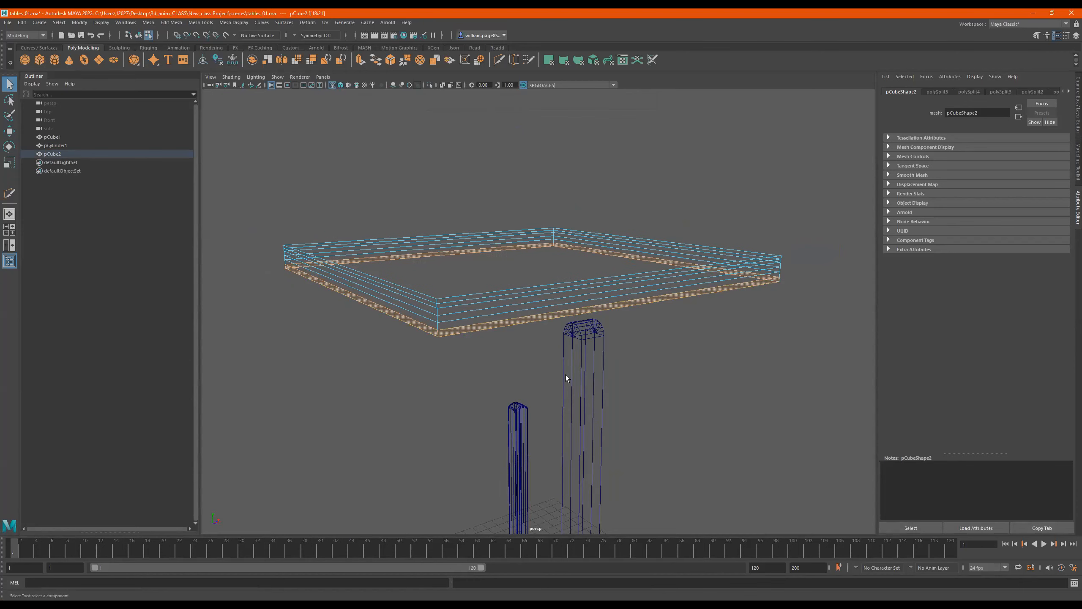
pyautogui.press('5')
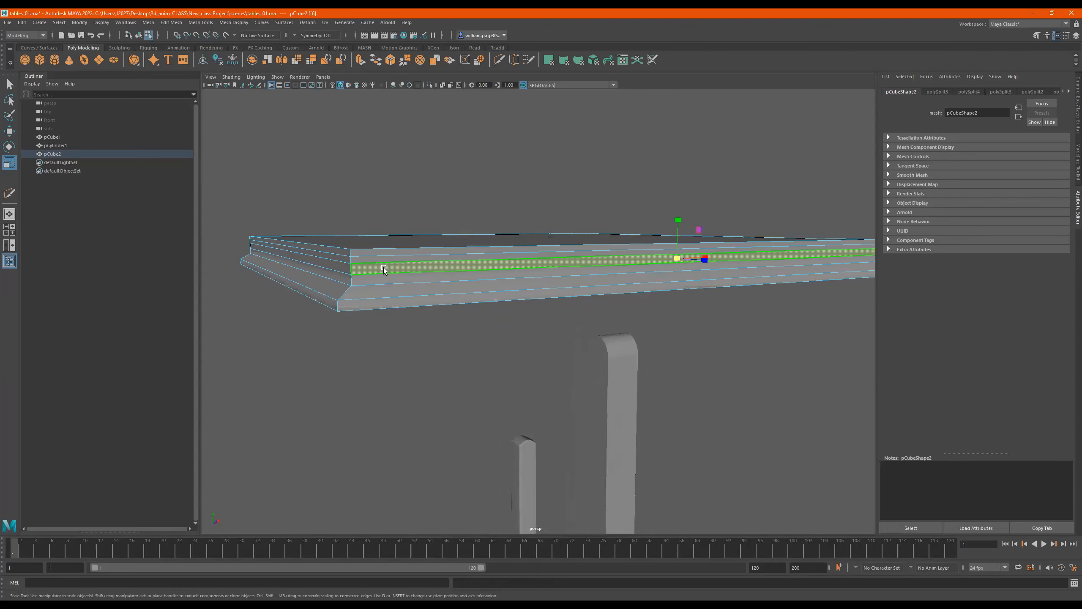
# Select the side face band and scale it inward to form a recessed step
pyautogui.click(345, 270)
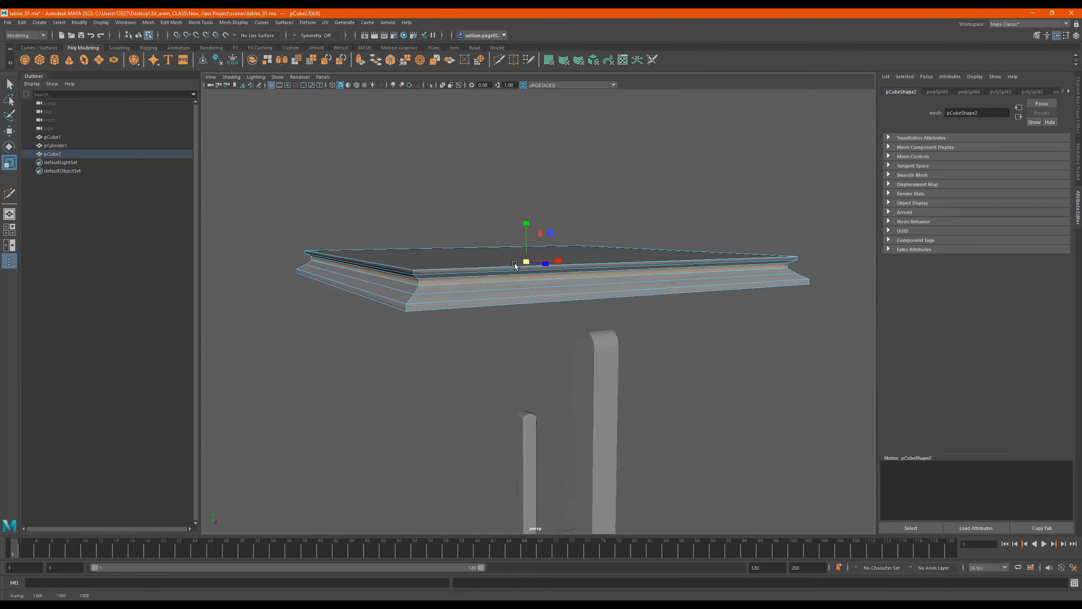
pyautogui.moveTo(514, 266); pyautogui.dragTo(438, 272)
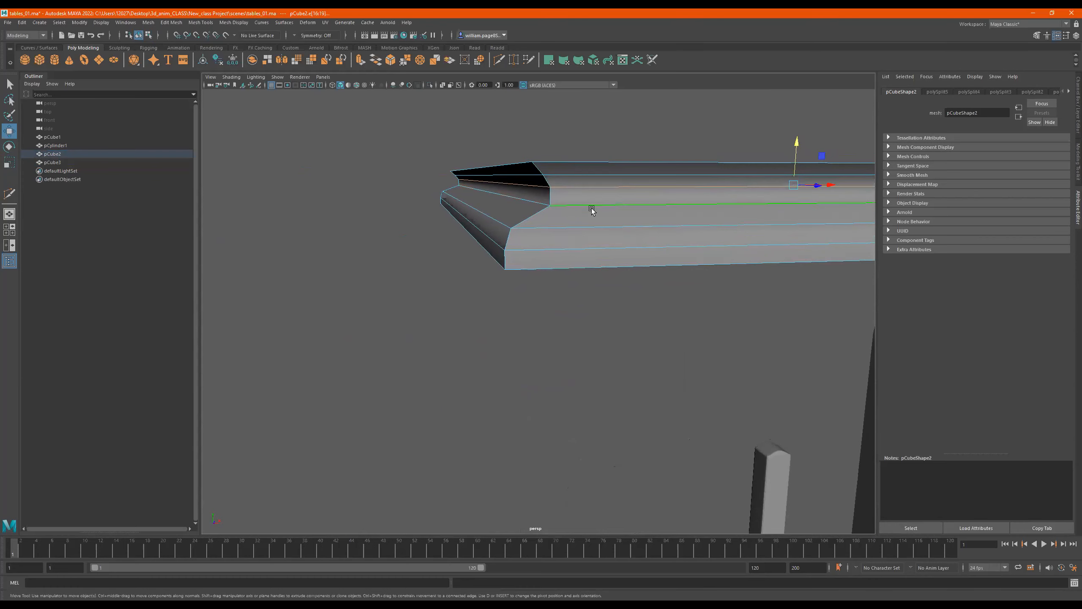
# Check edges in wireframe, then bevel the selected rim edges with two segments
pyautogui.press('4')
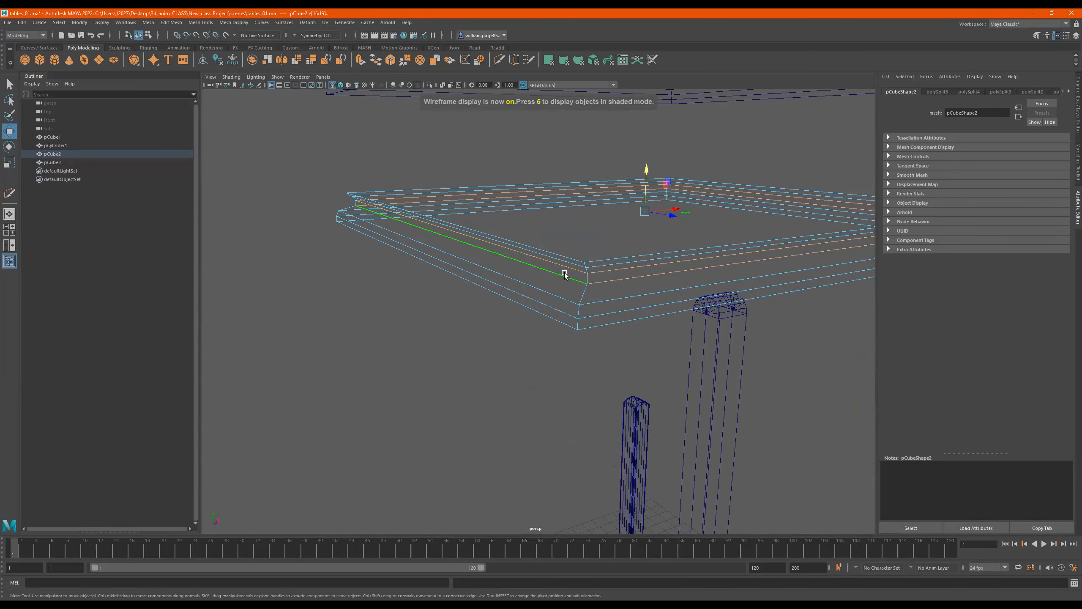
pyautogui.press('5')
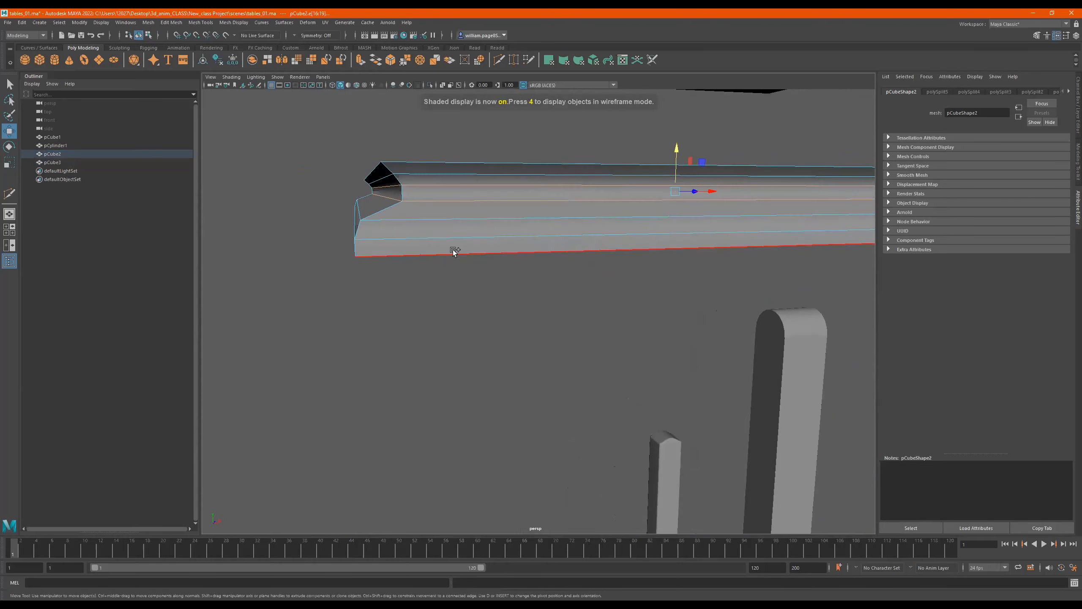
pyautogui.rightClick(441, 229)
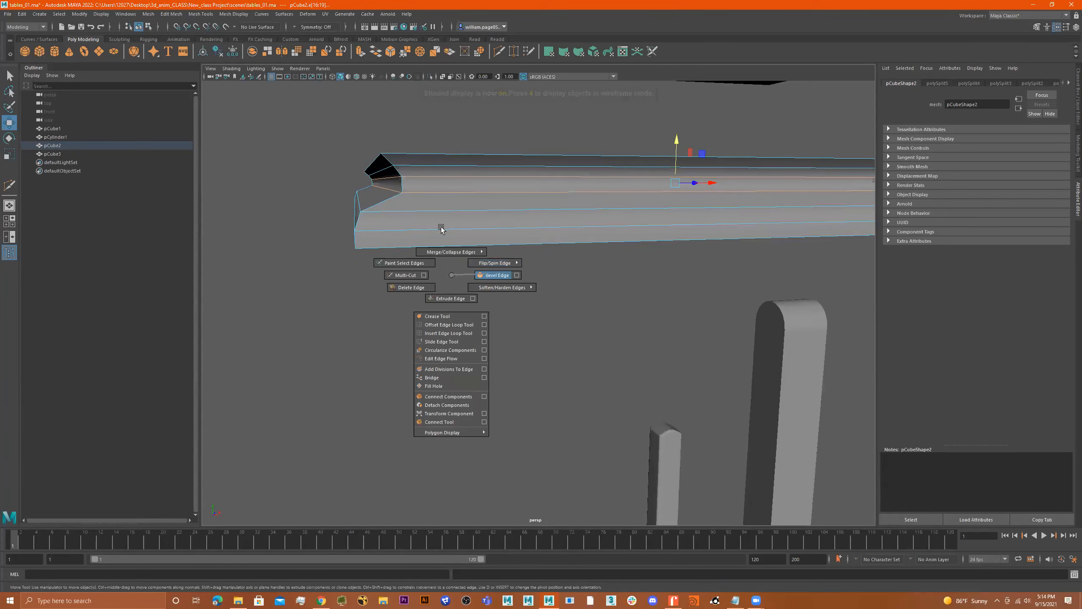
pyautogui.click(494, 275)
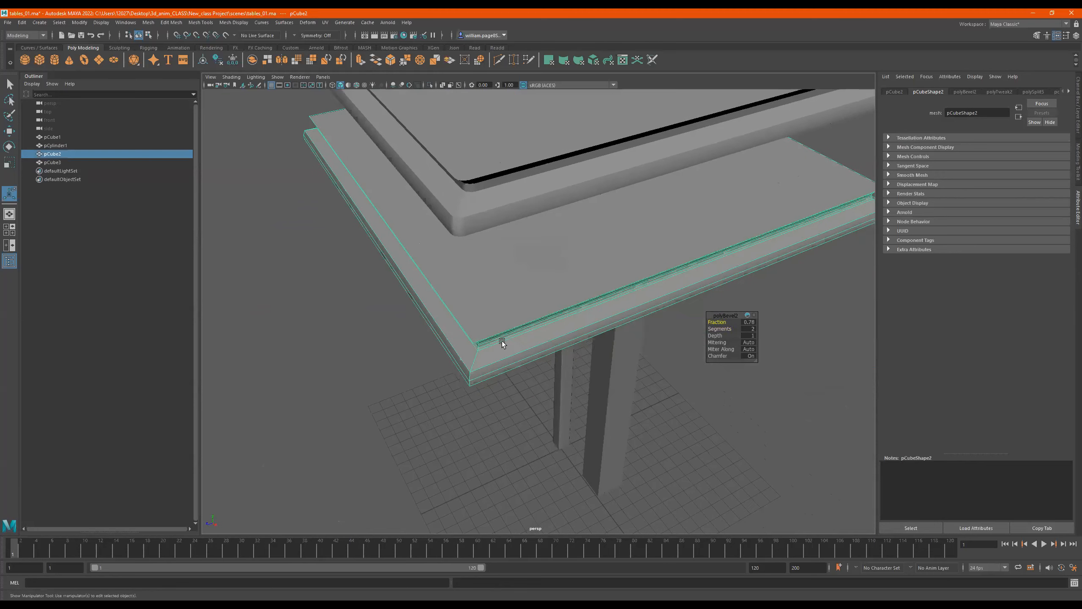
pyautogui.moveTo(489, 297)
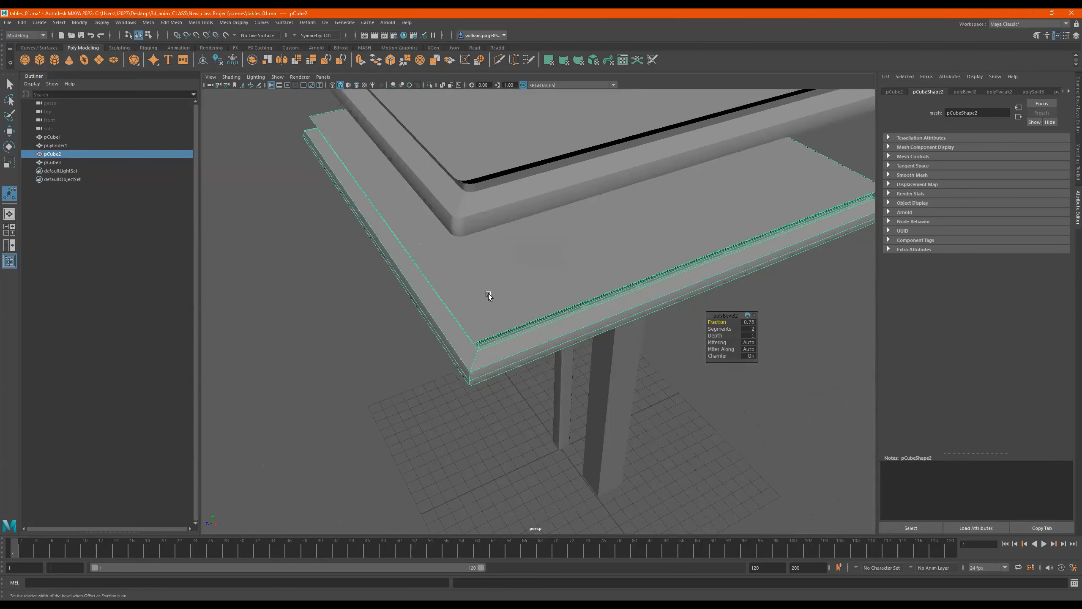